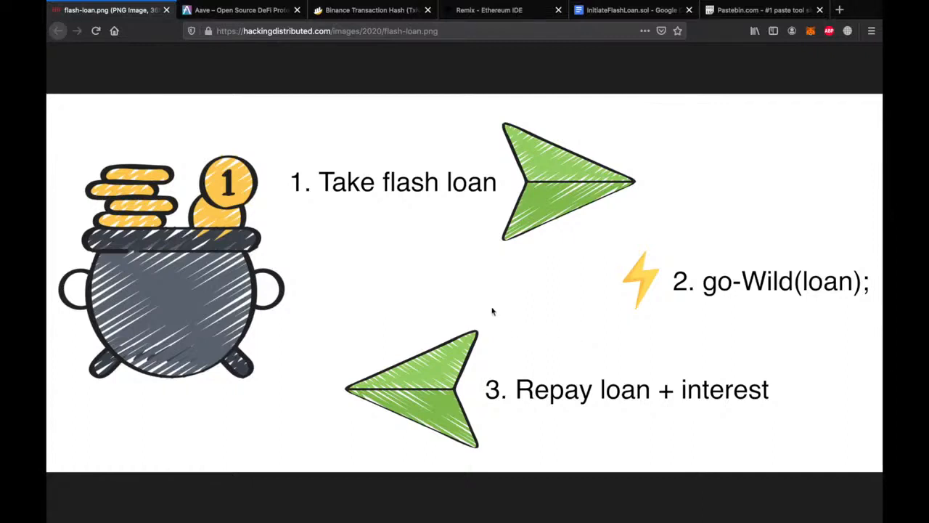
# Step: Go to the Aave Flash Loans page and highlight its 'What are Flash Loans?' explanation
pyautogui.click(239, 9)
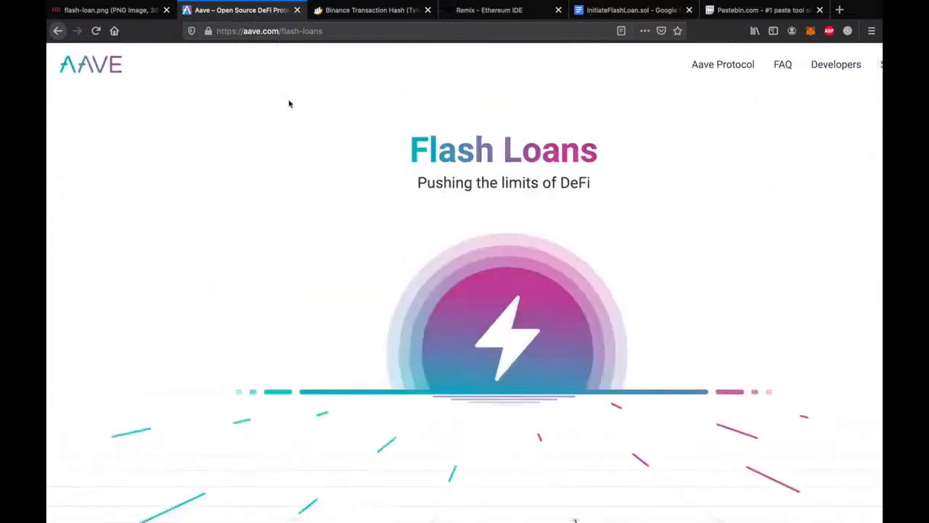
pyautogui.moveTo(299, 150)
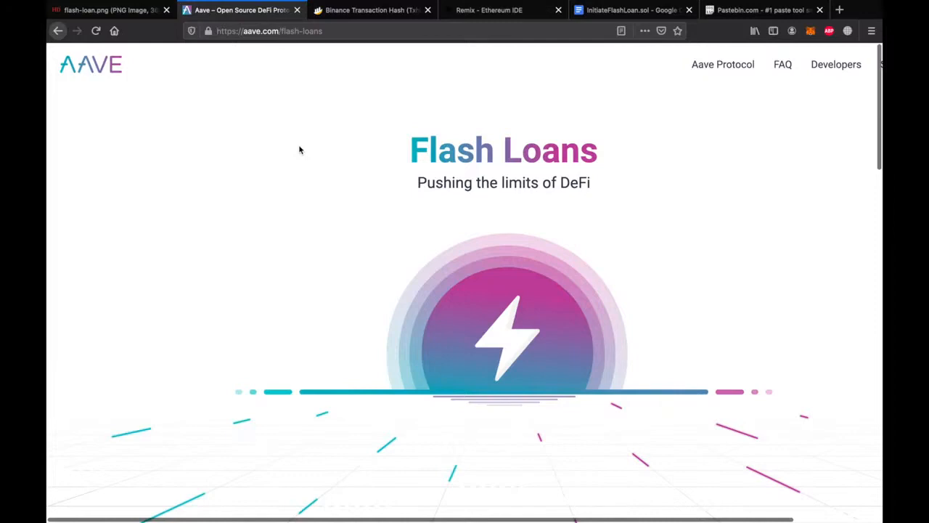
pyautogui.scroll(-3)
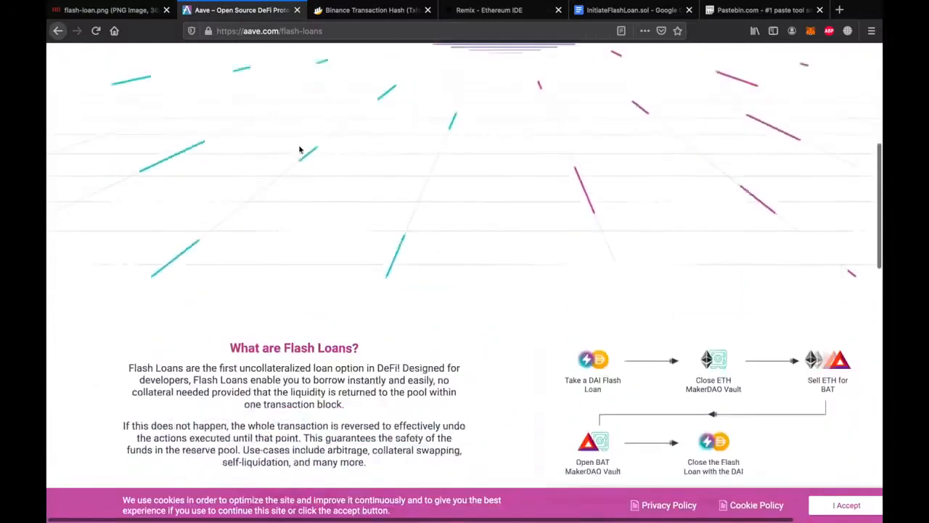
pyautogui.scroll(-3)
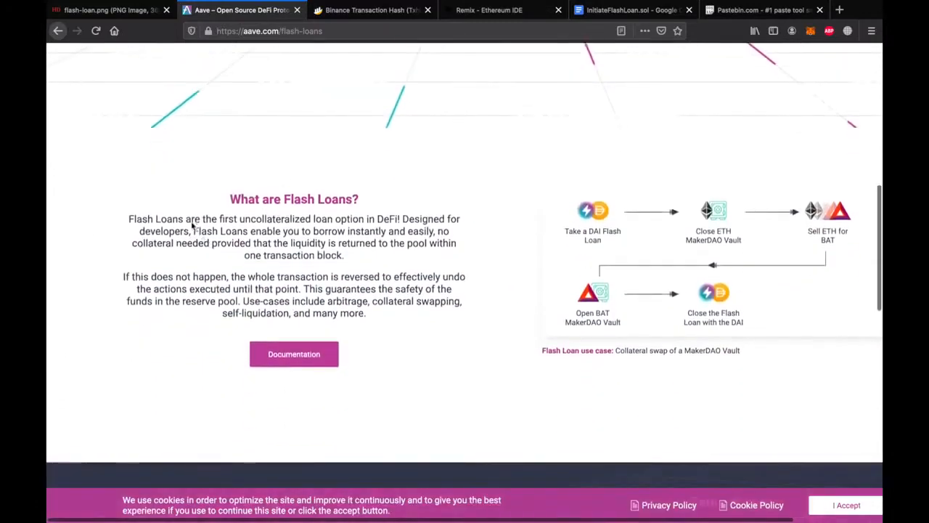
pyautogui.moveTo(128, 219); pyautogui.dragTo(190, 231)
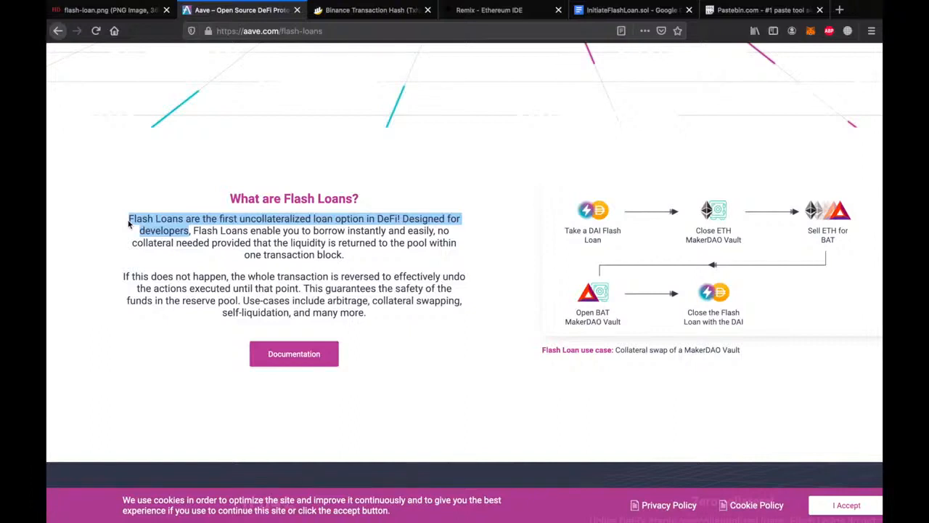
pyautogui.moveTo(203, 247)
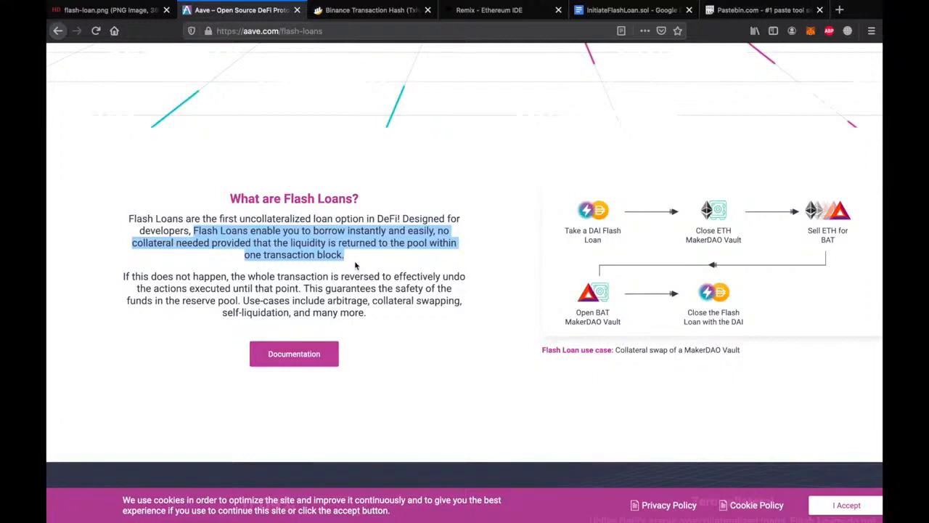
pyautogui.moveTo(342, 274)
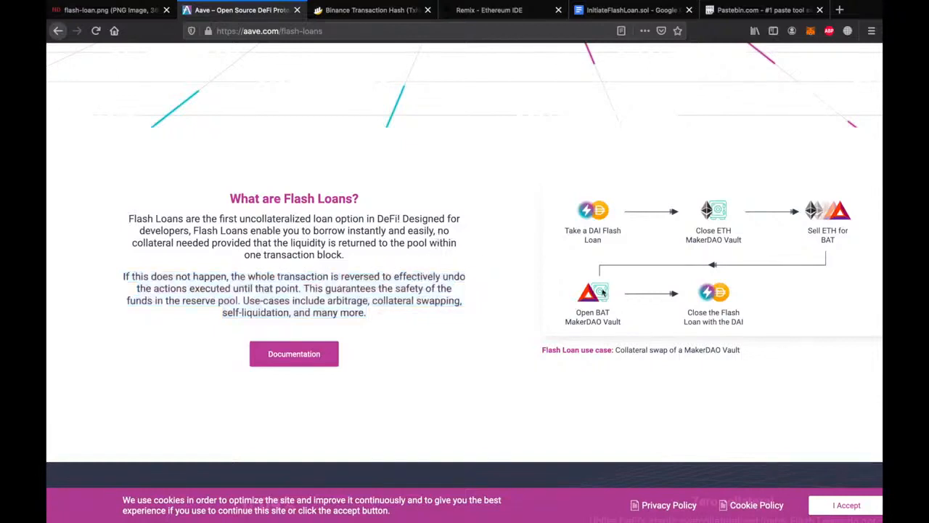
pyautogui.moveTo(443, 212)
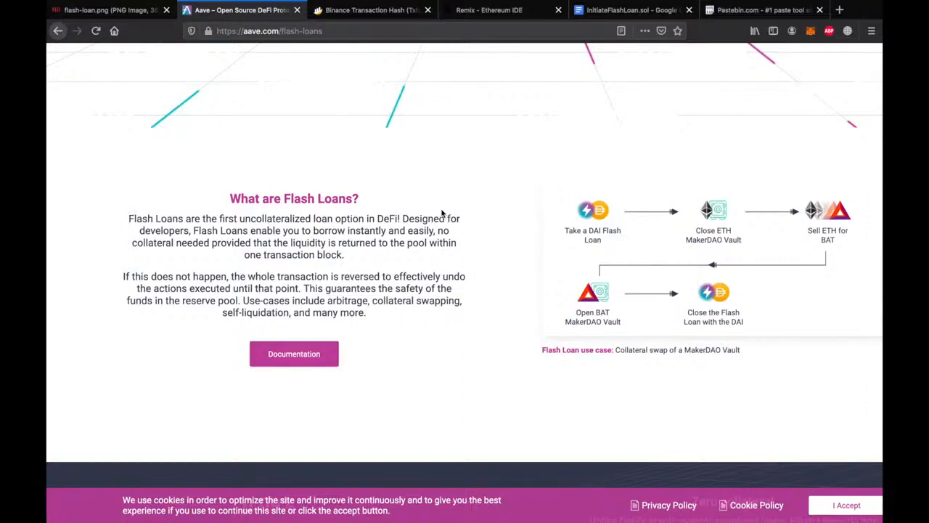
pyautogui.moveTo(364, 38)
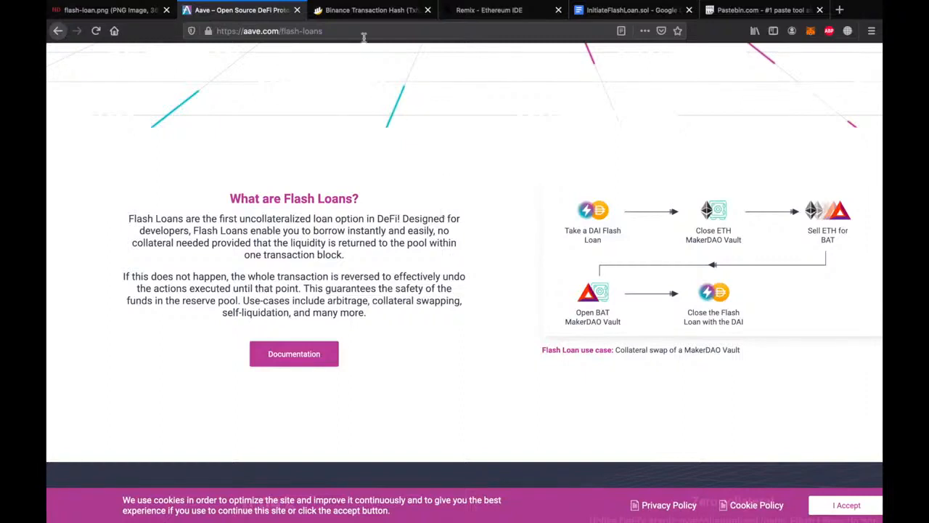
# Step: Browse the BscScan example transaction's 34 WBNB and BURGER token transfers
pyautogui.click(367, 9)
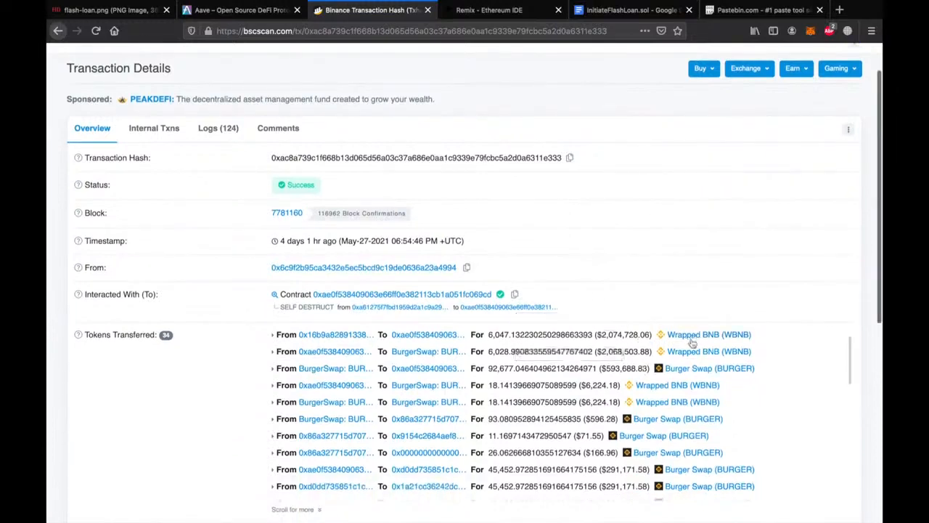
pyautogui.moveTo(603, 335)
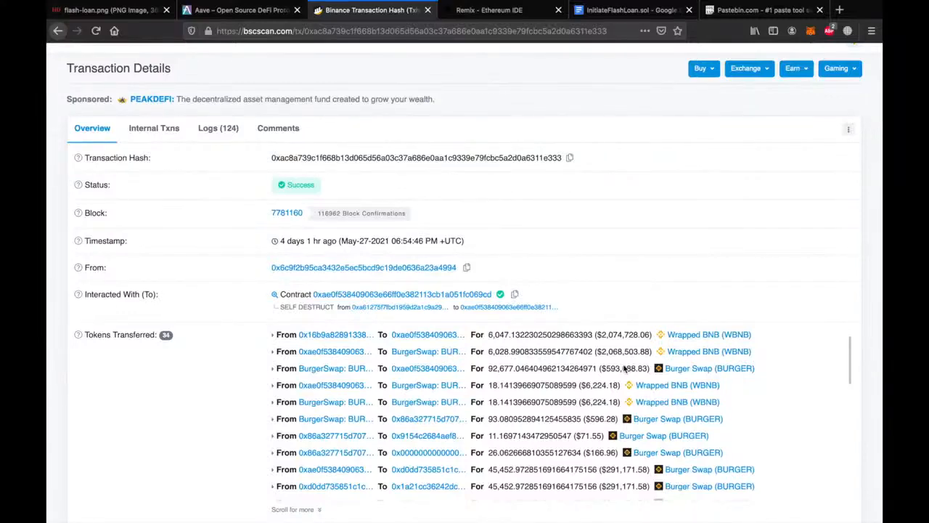
pyautogui.scroll(-3)
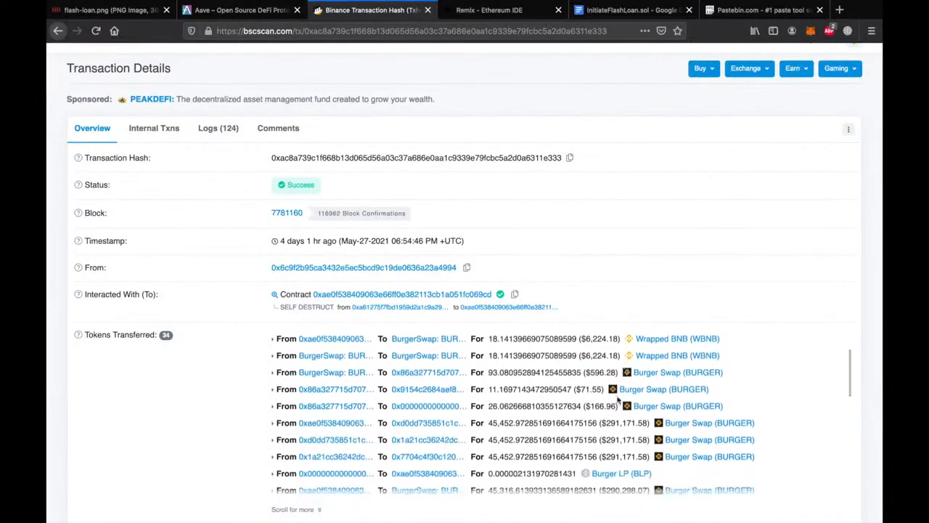
pyautogui.scroll(-3)
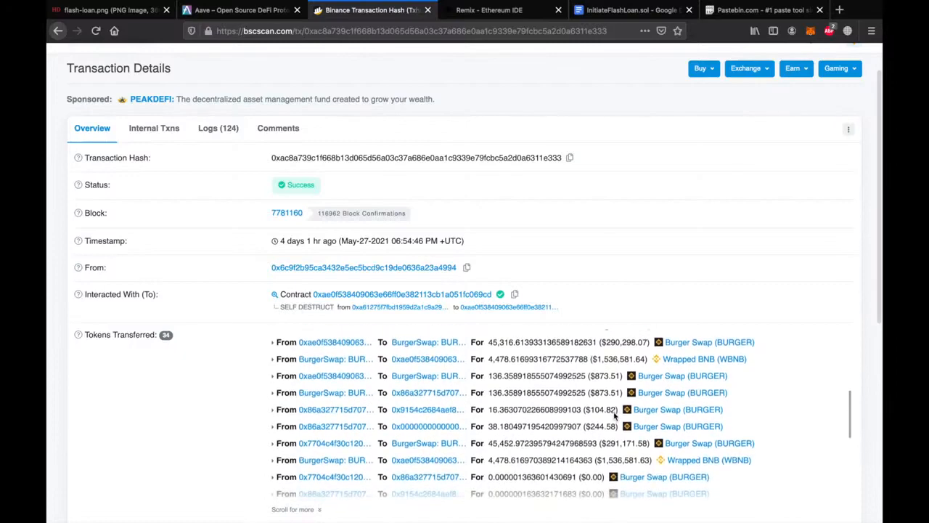
pyautogui.scroll(-3)
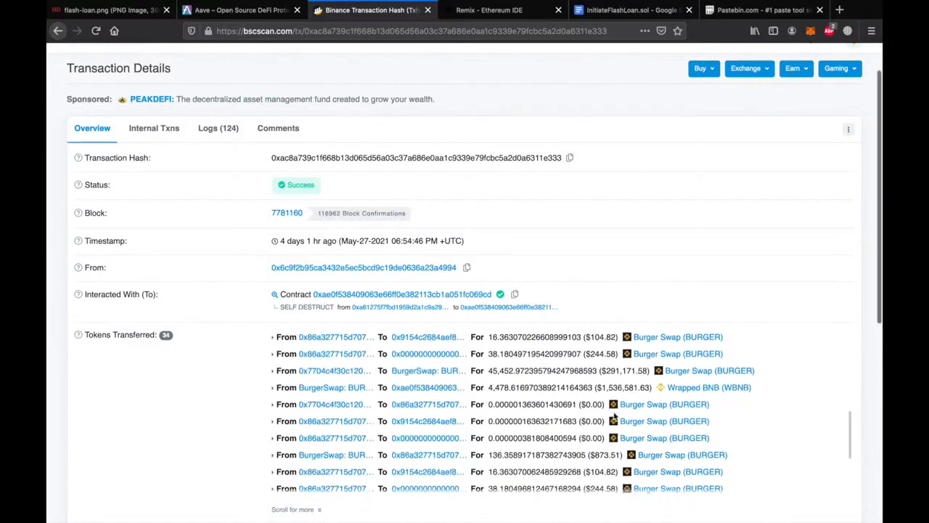
pyautogui.scroll(-3)
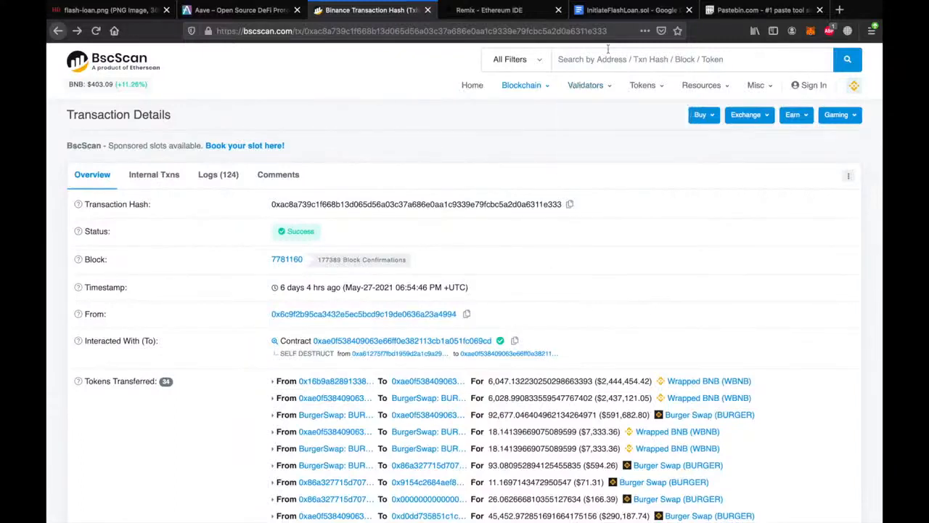
# Step: View the InitiateFlashLoan.sol source in Google Docs, then move to Remix IDE
pyautogui.click(631, 9)
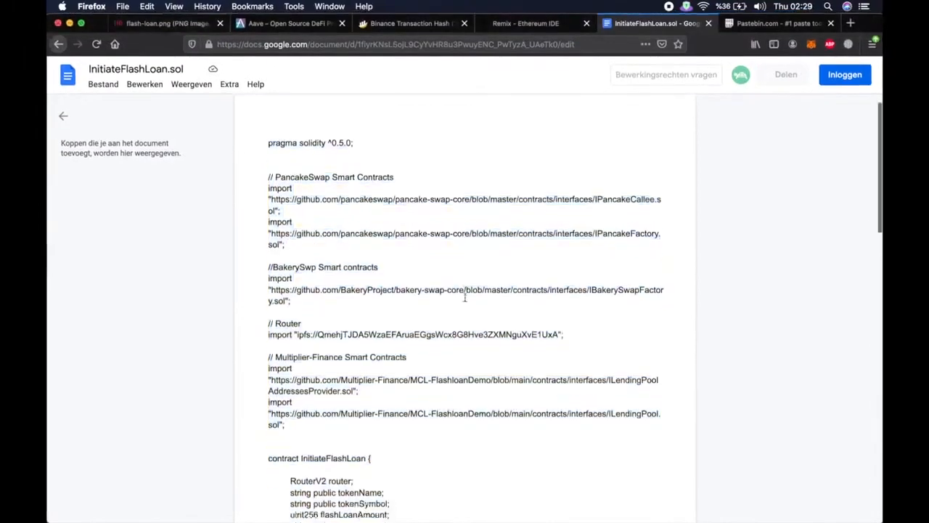
pyautogui.click(525, 23)
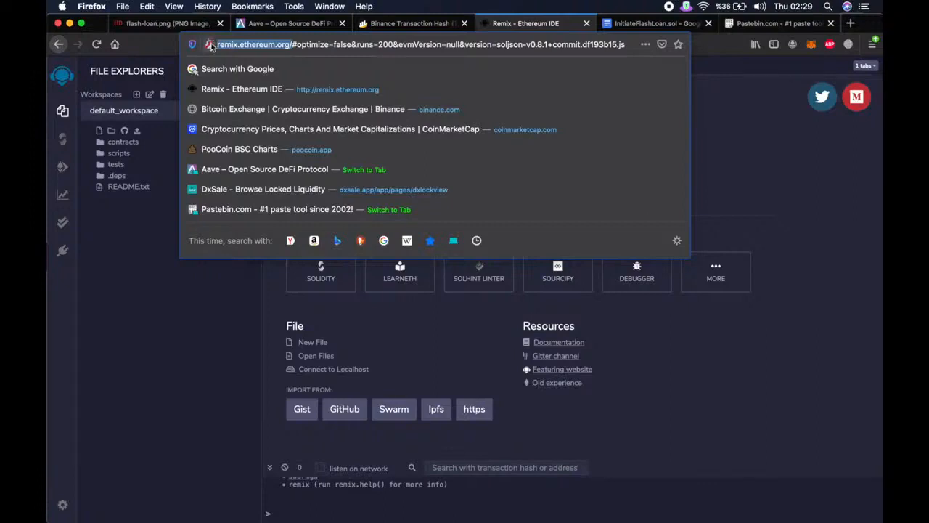
pyautogui.moveTo(211, 44)
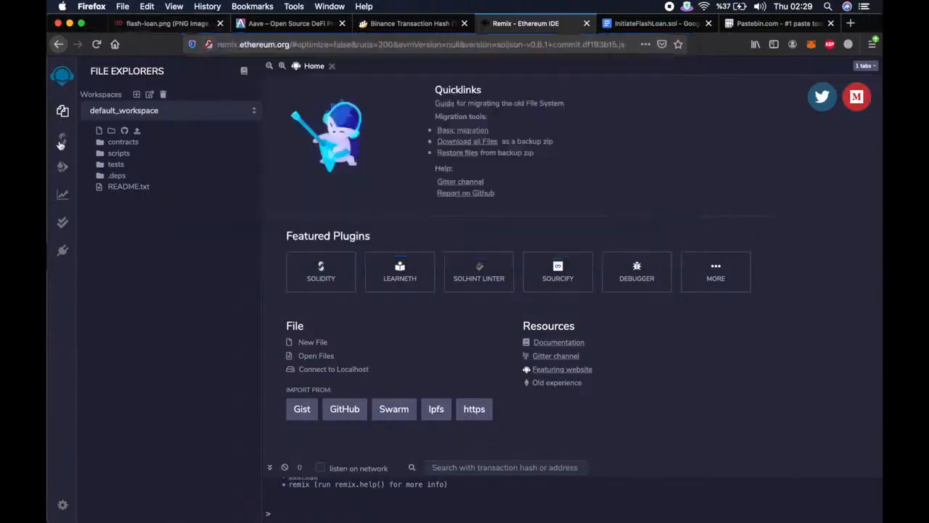
# Step: Select compiler 0.5.0 and create contracts/InitiateFlashLoan.sol holding the flash-loan code
pyautogui.click(62, 140)
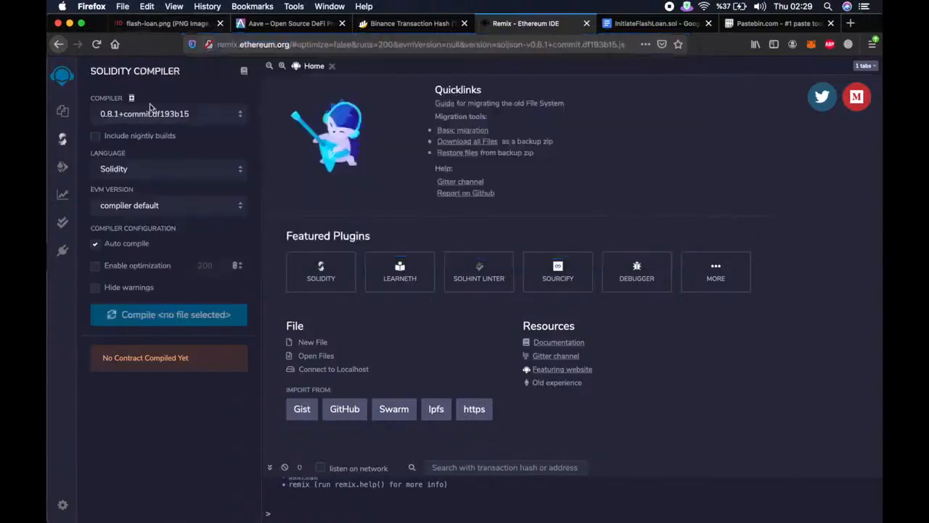
pyautogui.click(169, 113)
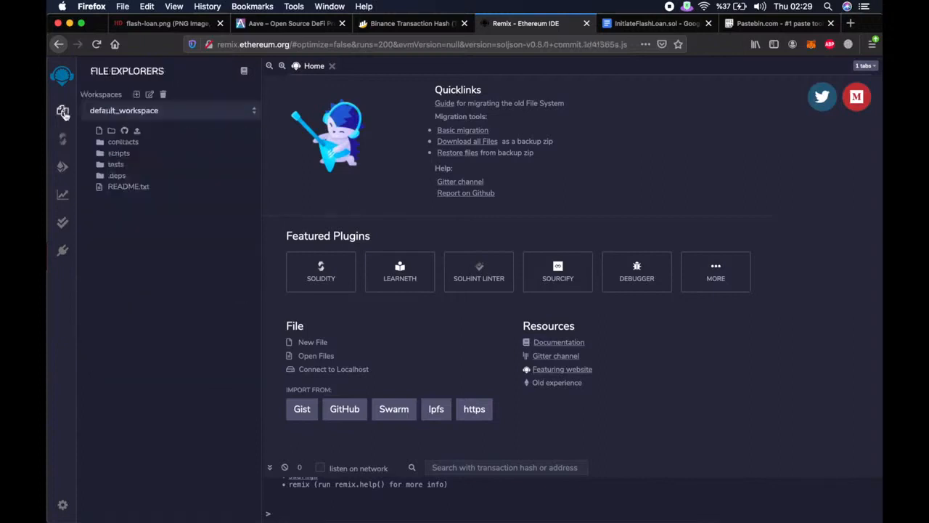
pyautogui.click(123, 142)
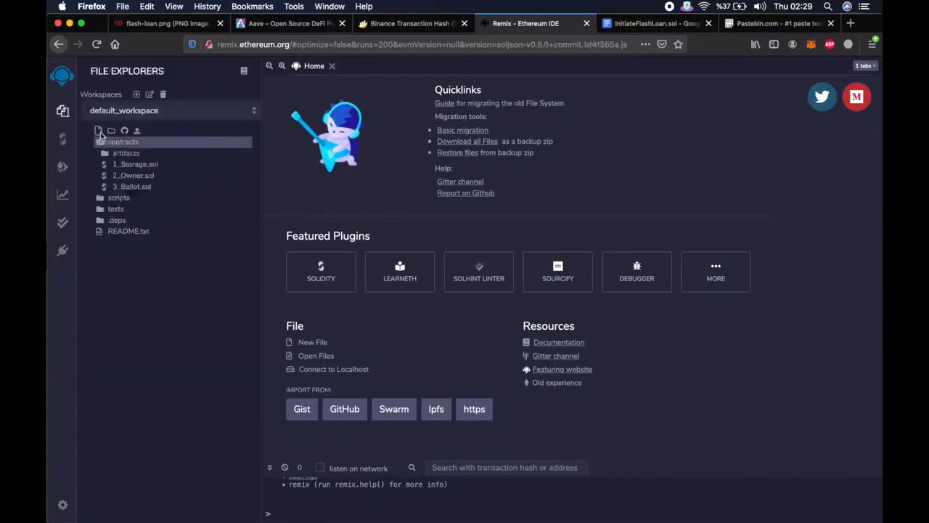
pyautogui.click(98, 131)
pyautogui.write('InitiateFlashLoan.sol')
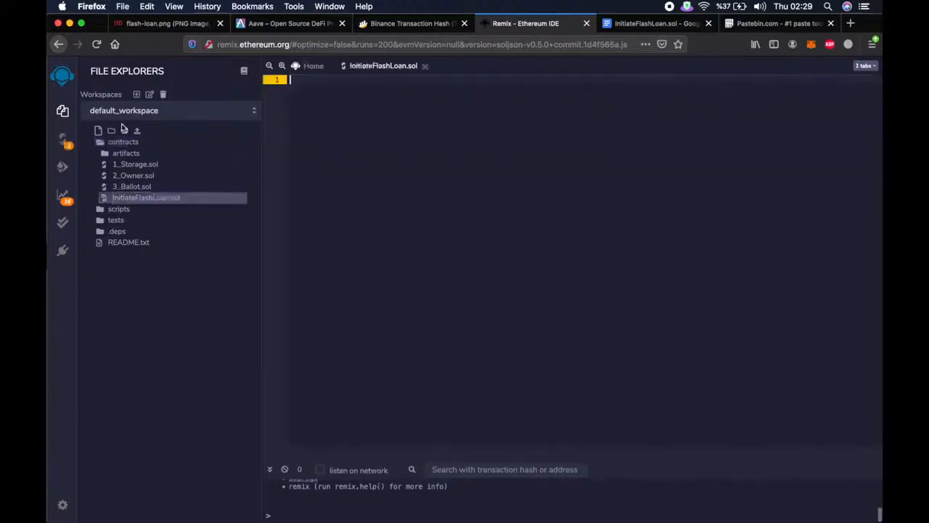
pyautogui.click(653, 22)
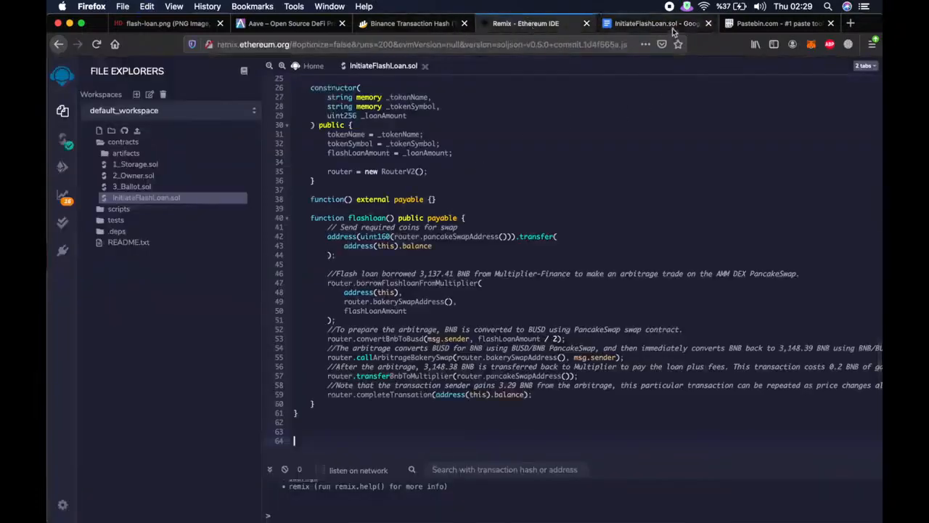
# Step: Compile InitiateFlashLoan, set environment to Injected Web3, and check MetaMask's 0.3424 BNB balance
pyautogui.click(62, 144)
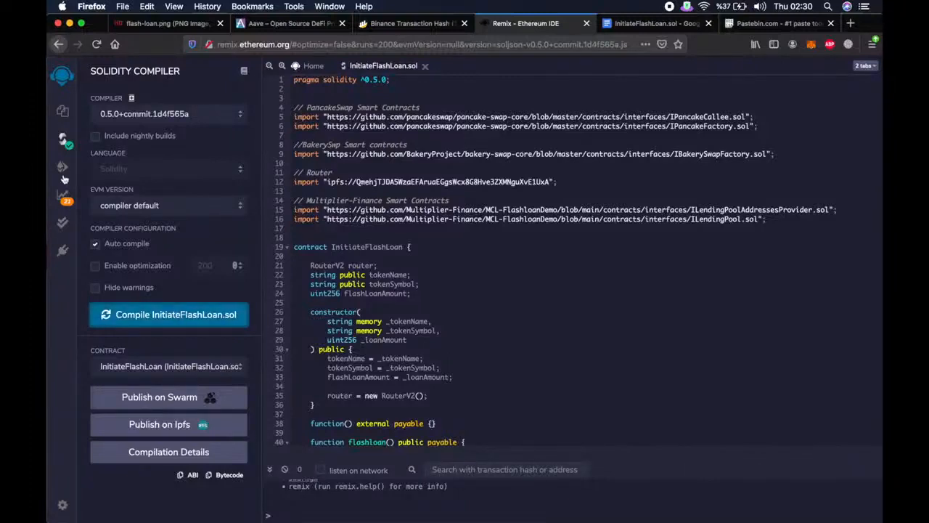
pyautogui.click(63, 167)
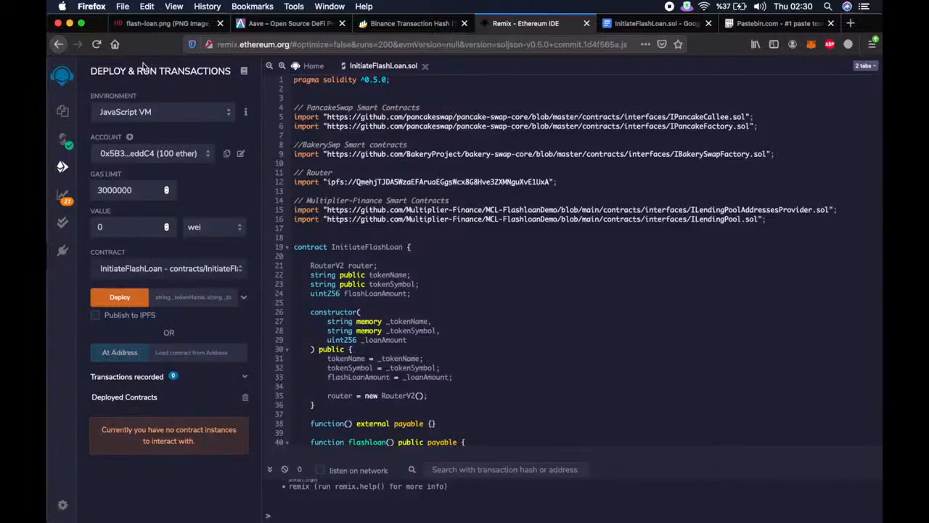
pyautogui.moveTo(206, 187)
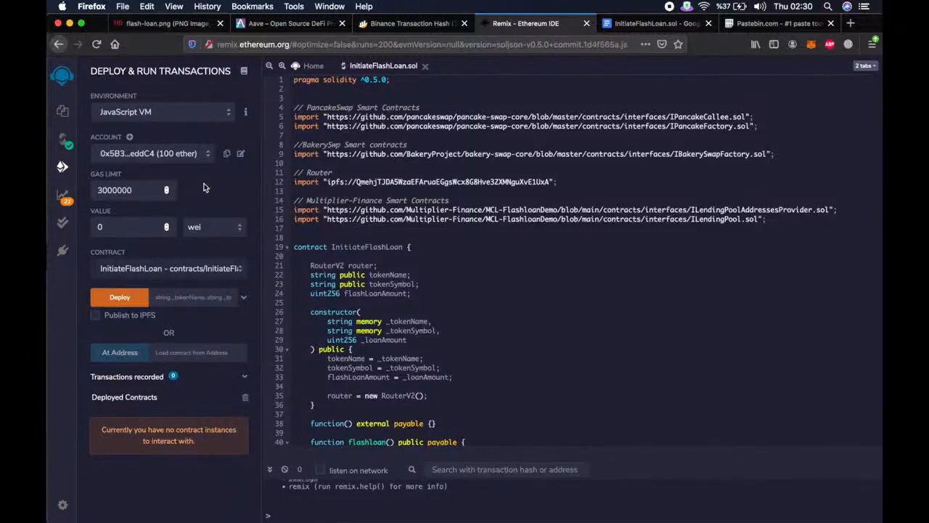
pyautogui.click(163, 111)
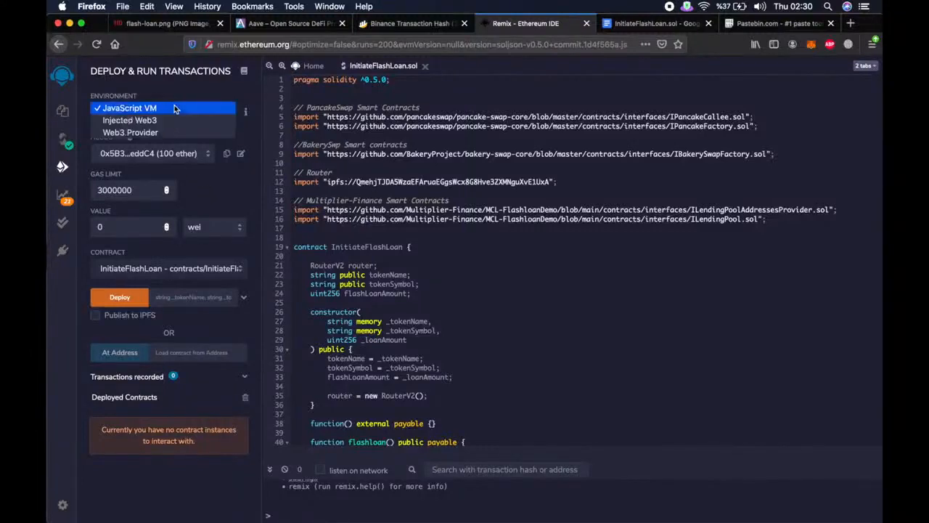
pyautogui.moveTo(130, 120)
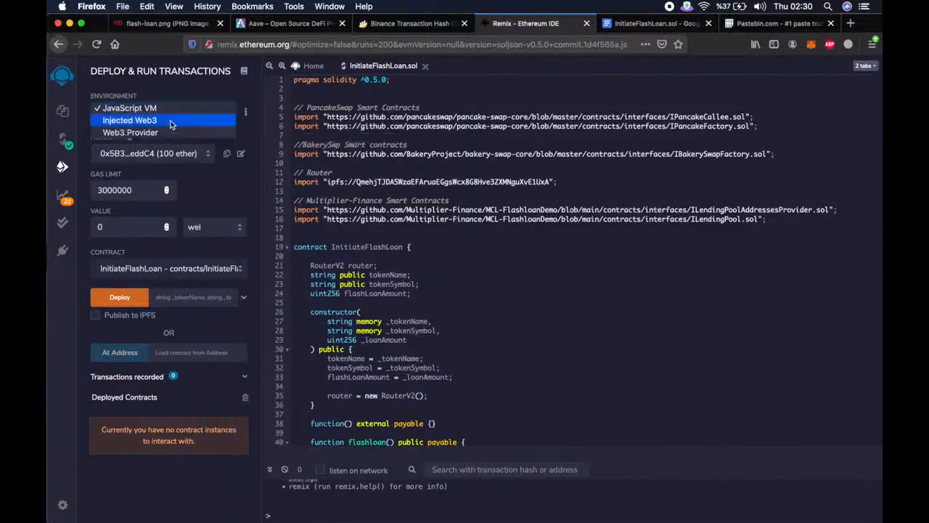
pyautogui.click(129, 120)
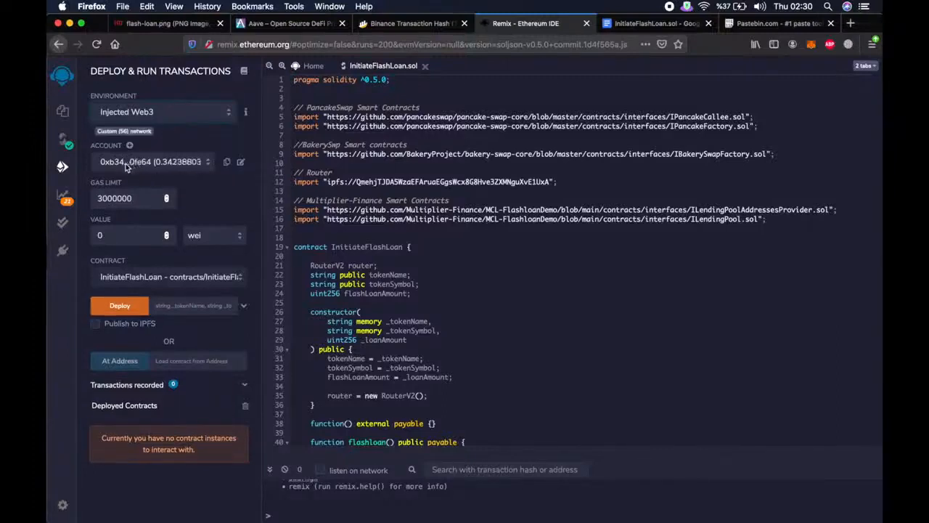
pyautogui.click(811, 44)
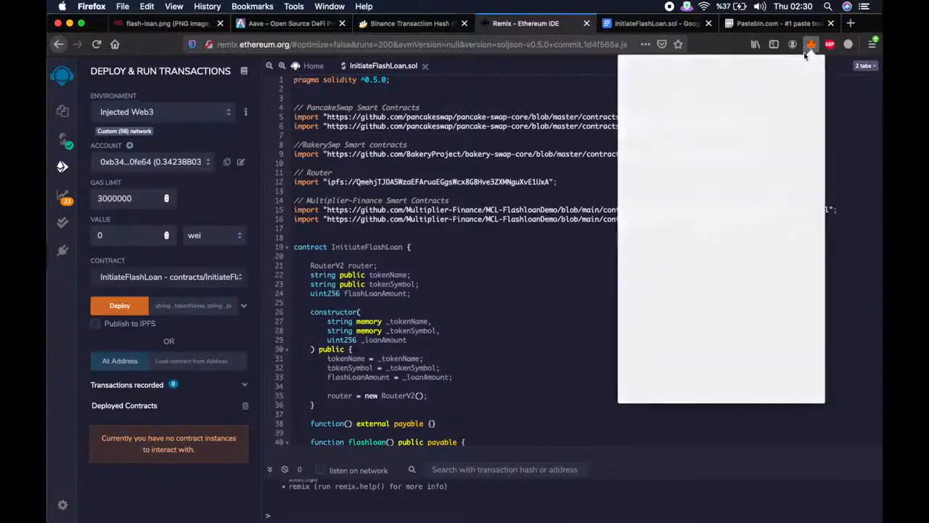
pyautogui.click(811, 44)
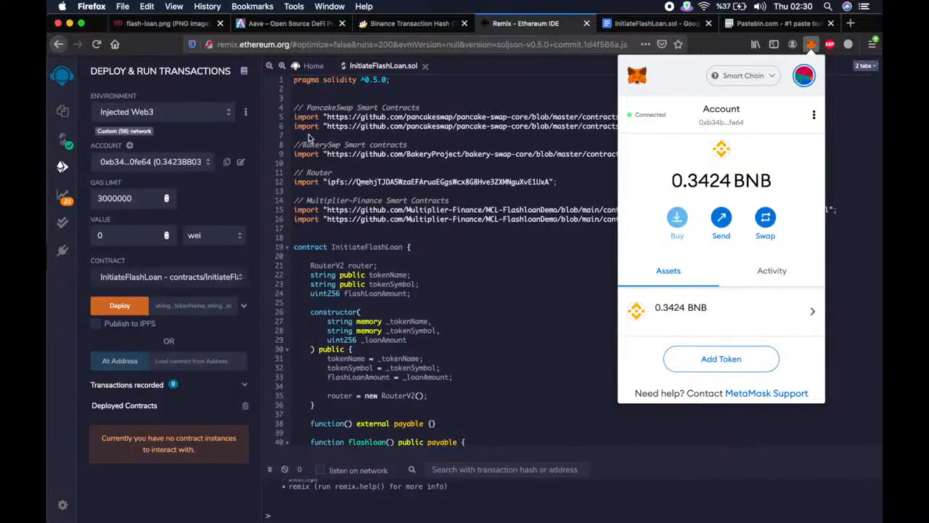
pyautogui.moveTo(198, 181)
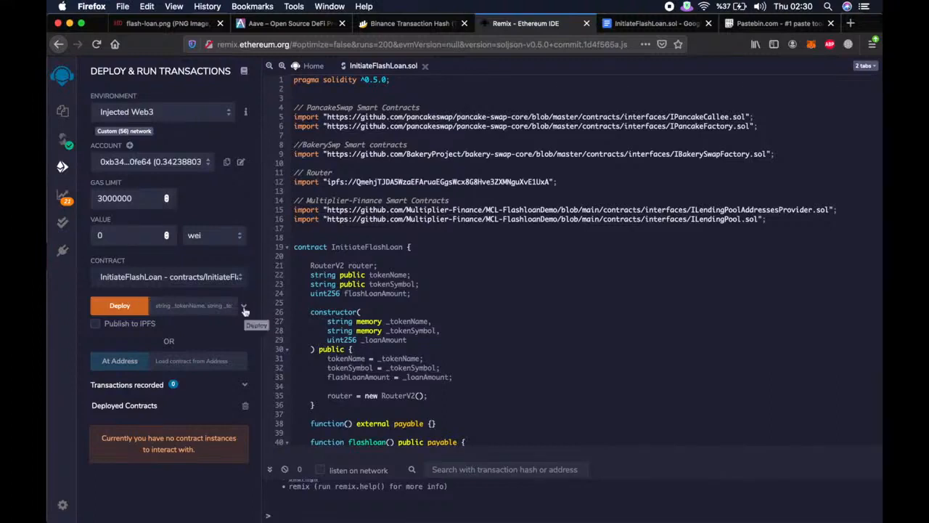
# Step: Enter constructor values: token name 'My Token', symbol MYT, loan amount 3157
pyautogui.click(245, 305)
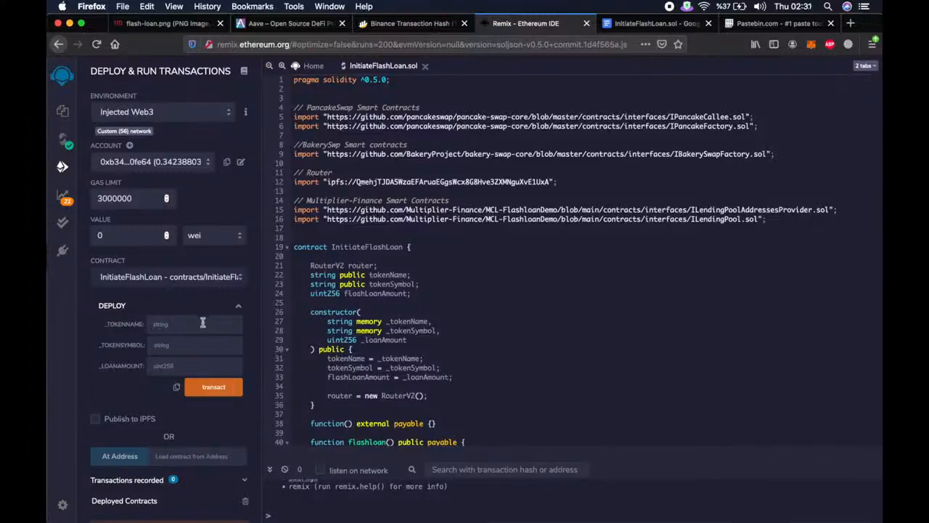
pyautogui.click(194, 324)
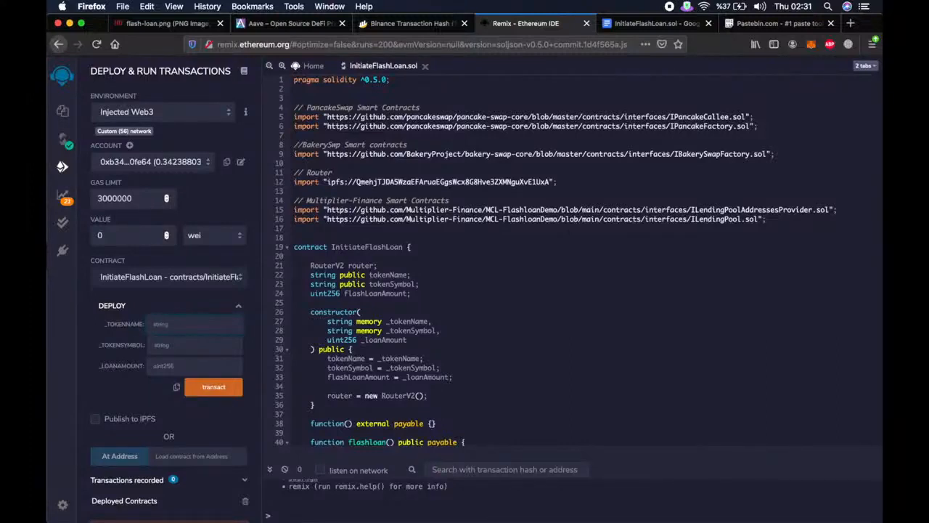
pyautogui.click(196, 324)
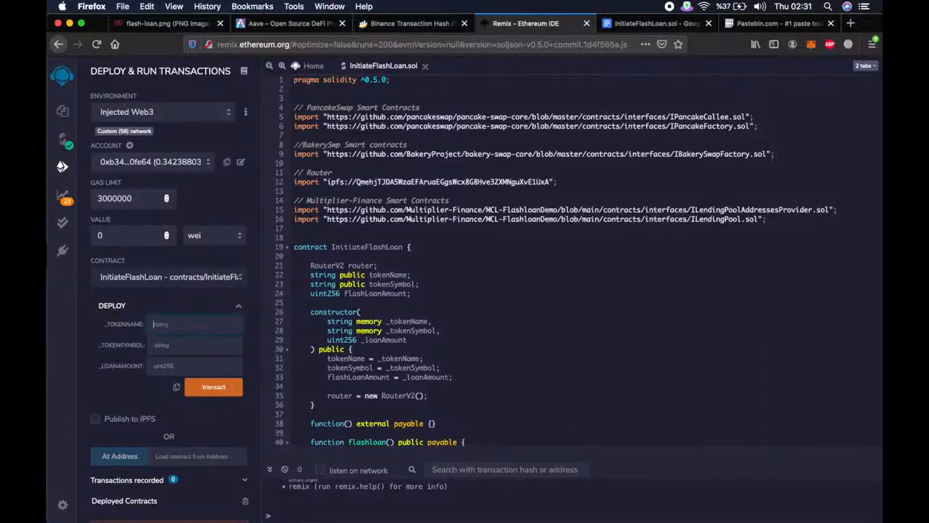
pyautogui.write('My Token')
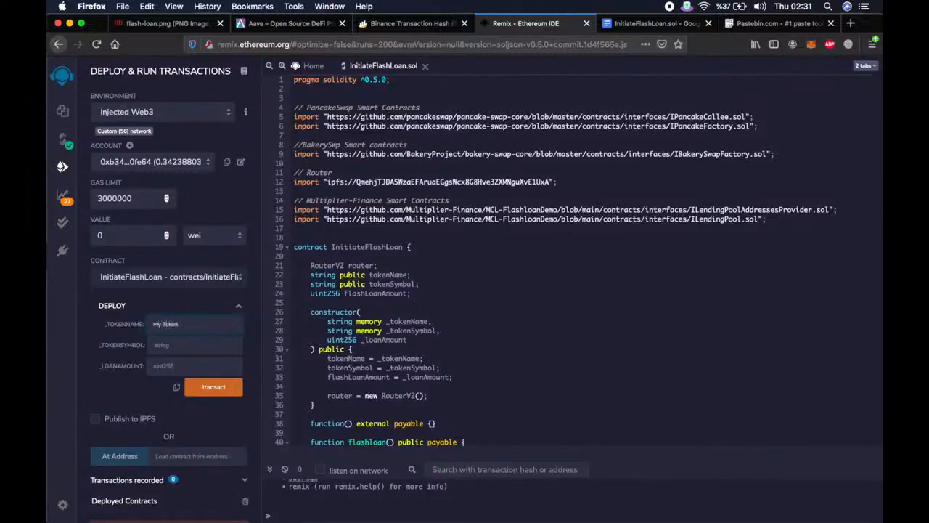
pyautogui.write('MYT')
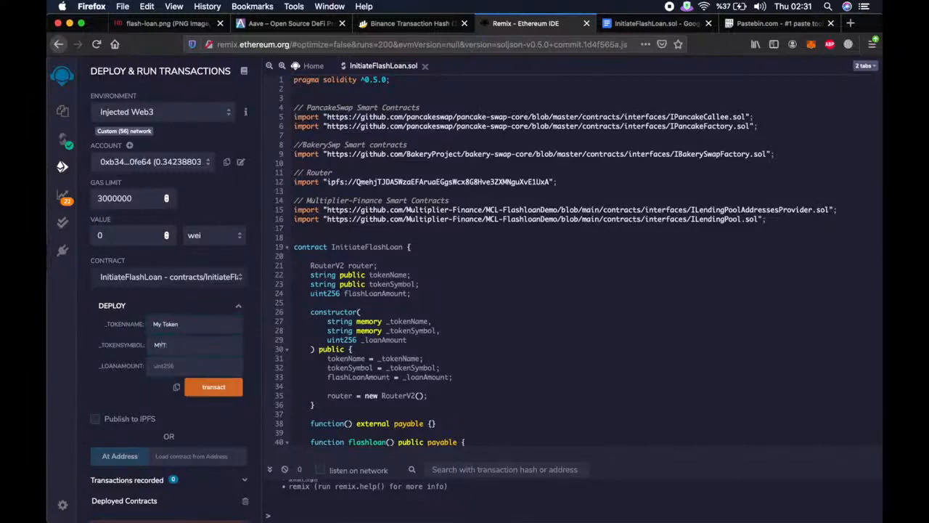
pyautogui.write('3157')
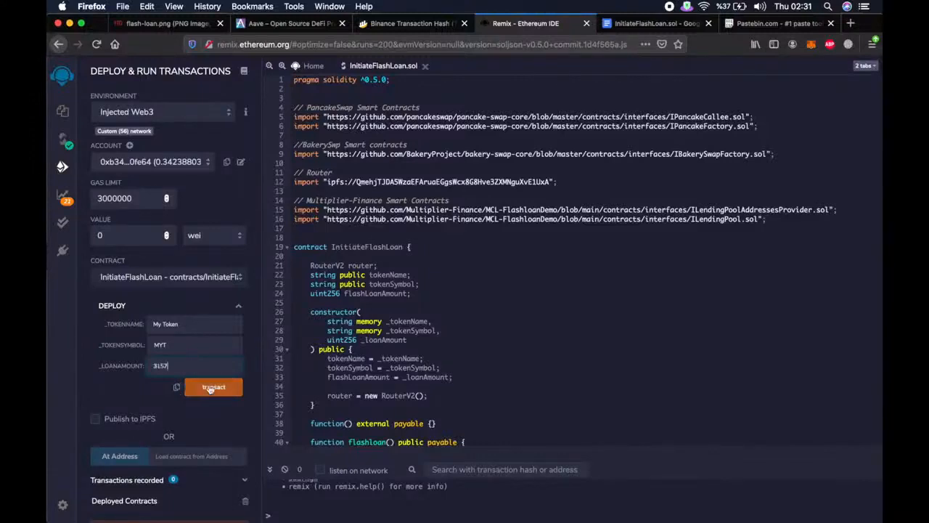
# Step: Deploy the contract, approve it in MetaMask, and copy the deployed address
pyautogui.click(212, 386)
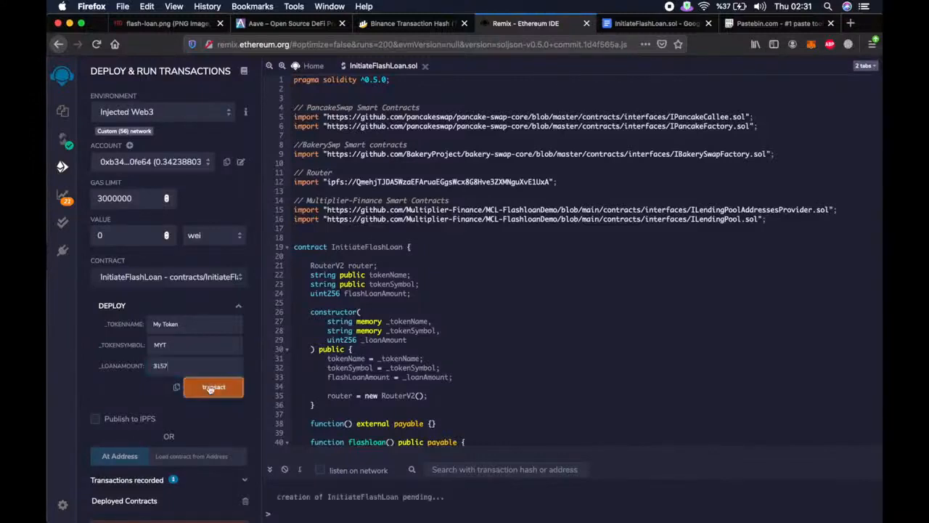
pyautogui.click(214, 386)
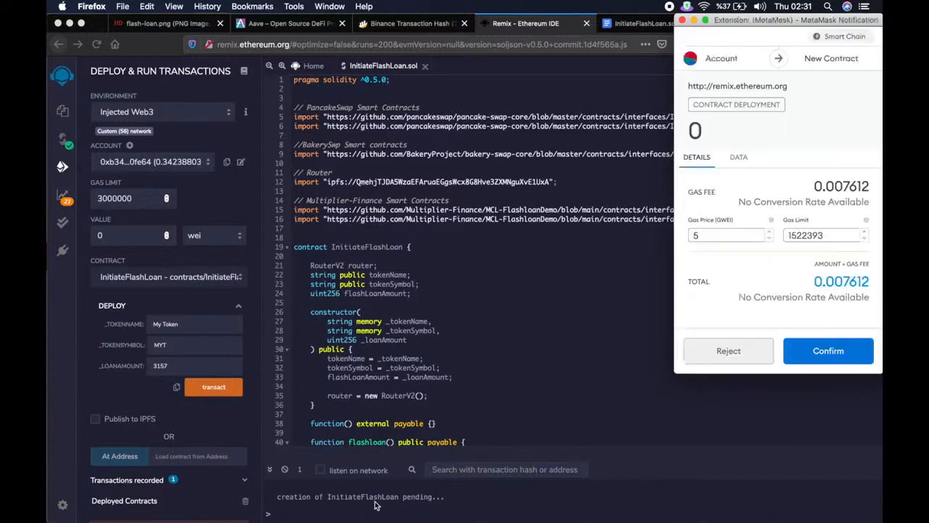
pyautogui.moveTo(438, 487)
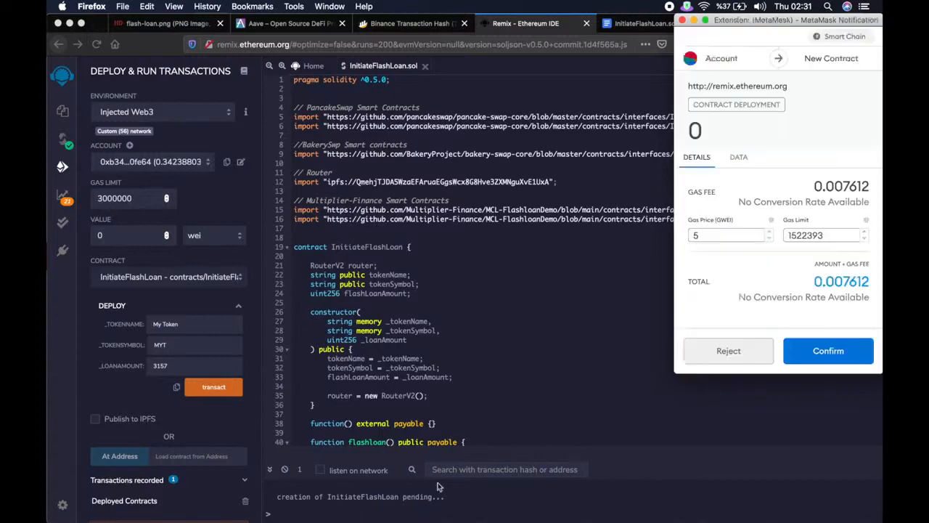
pyautogui.click(829, 350)
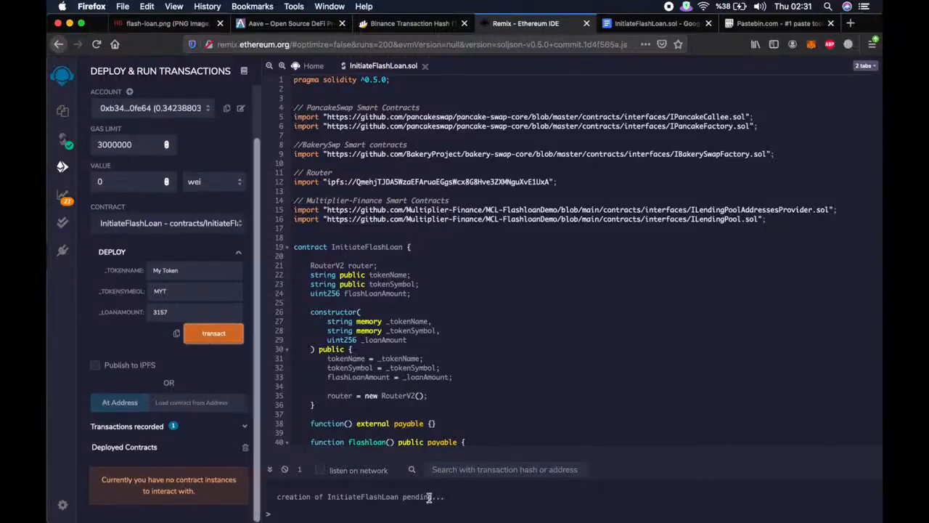
pyautogui.moveTo(453, 510)
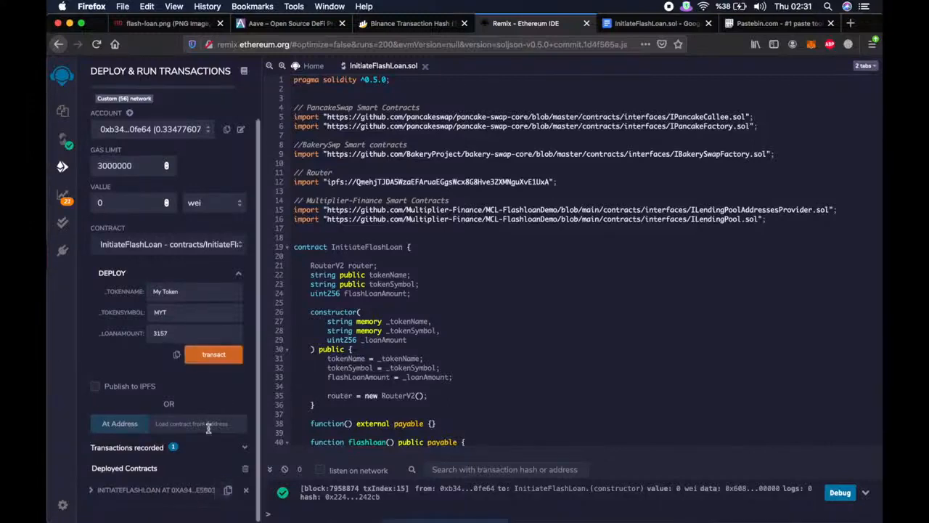
pyautogui.click(227, 129)
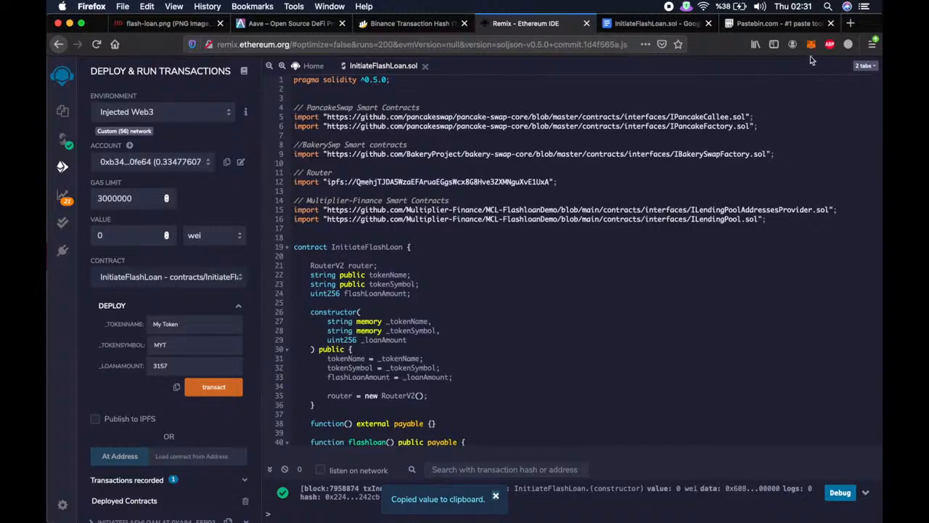
# Step: Send 0.2 BNB via MetaMask to the deployed contract address 0xA942…5B03
pyautogui.click(811, 44)
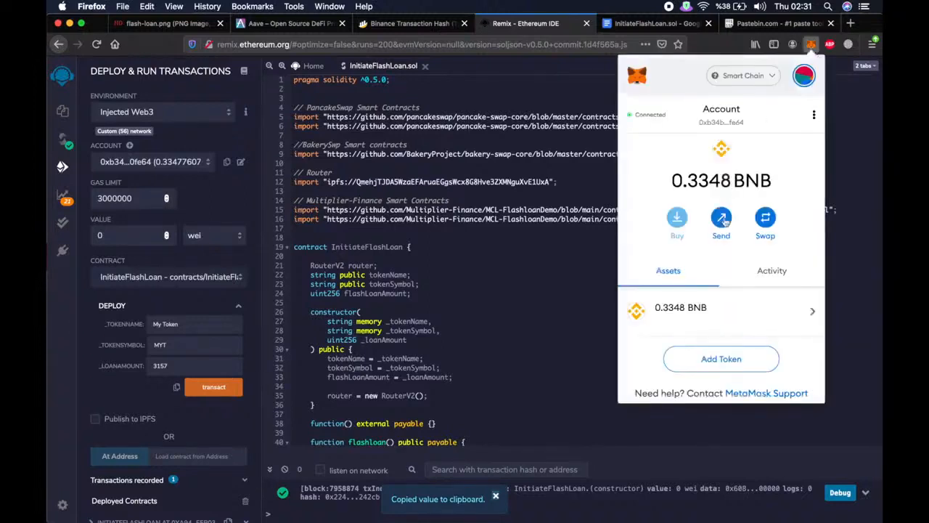
pyautogui.click(721, 218)
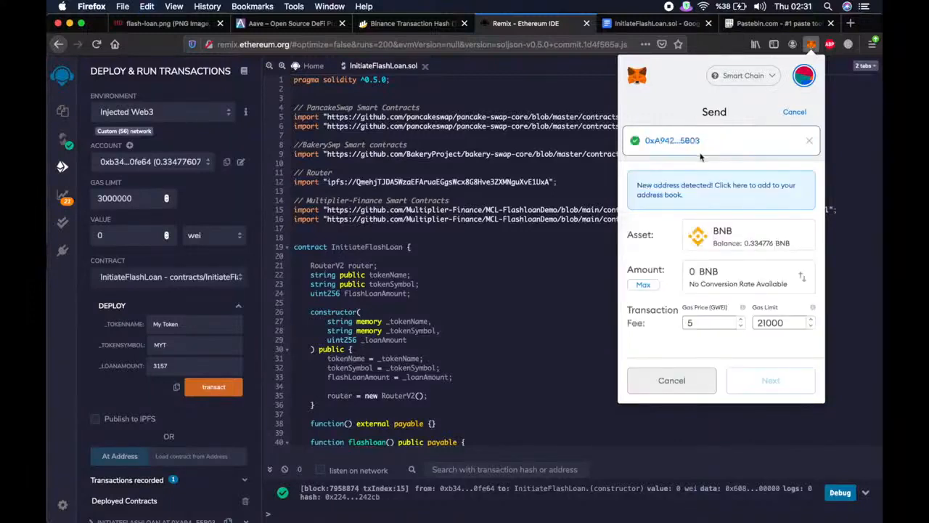
pyautogui.click(694, 271)
pyautogui.write('.2')
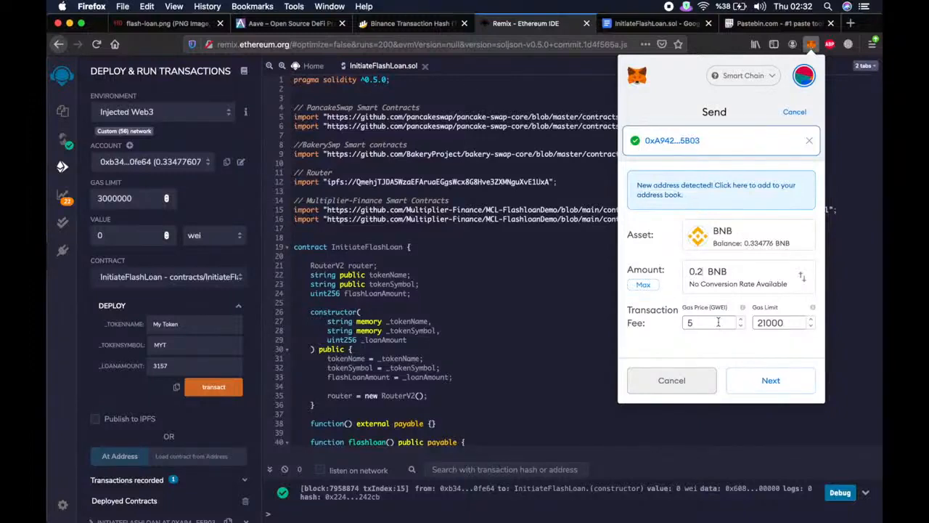
pyautogui.moveTo(771, 380)
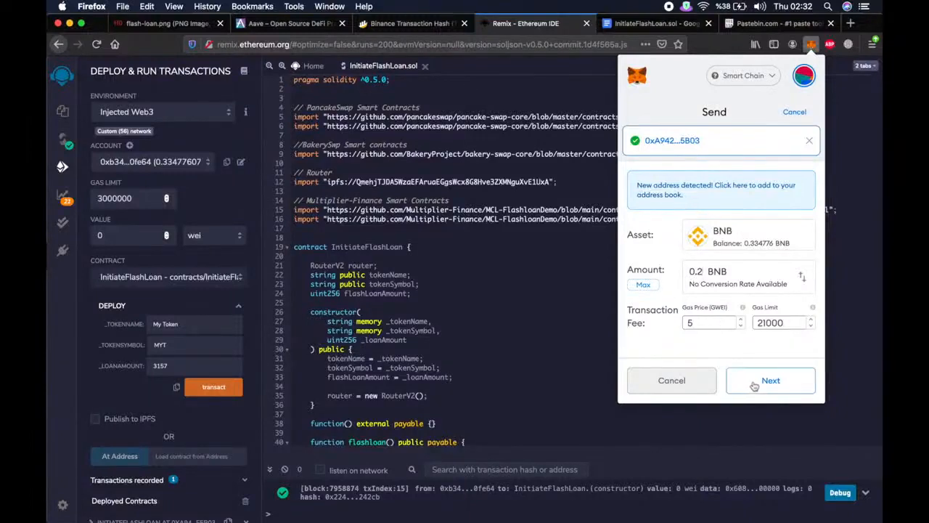
pyautogui.click(770, 379)
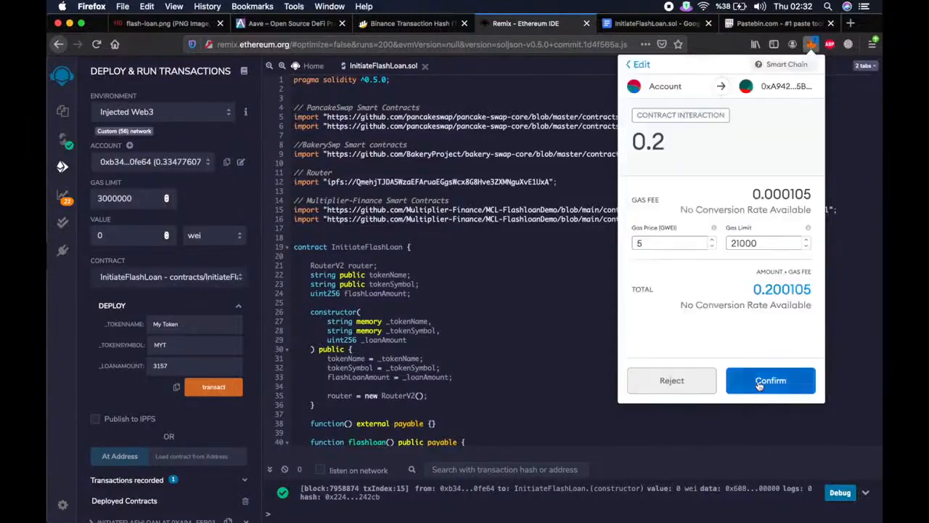
pyautogui.click(771, 380)
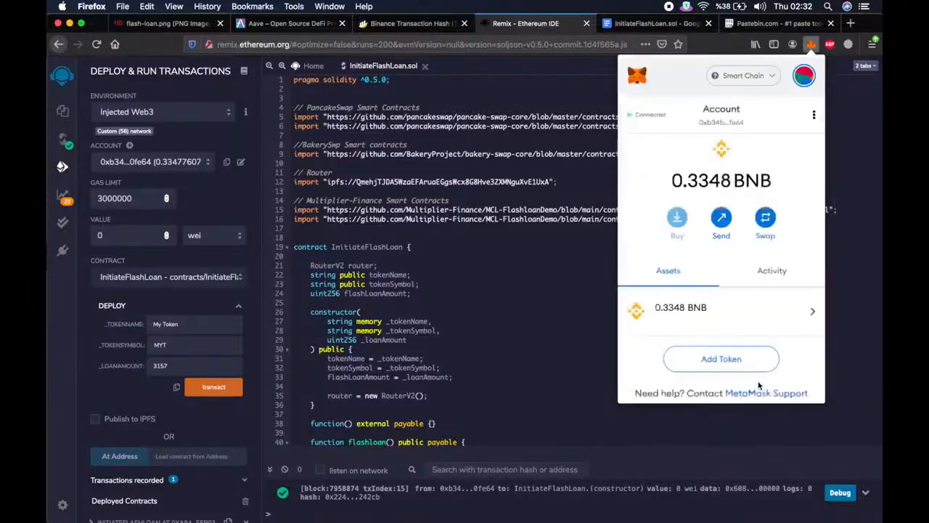
pyautogui.moveTo(705, 371)
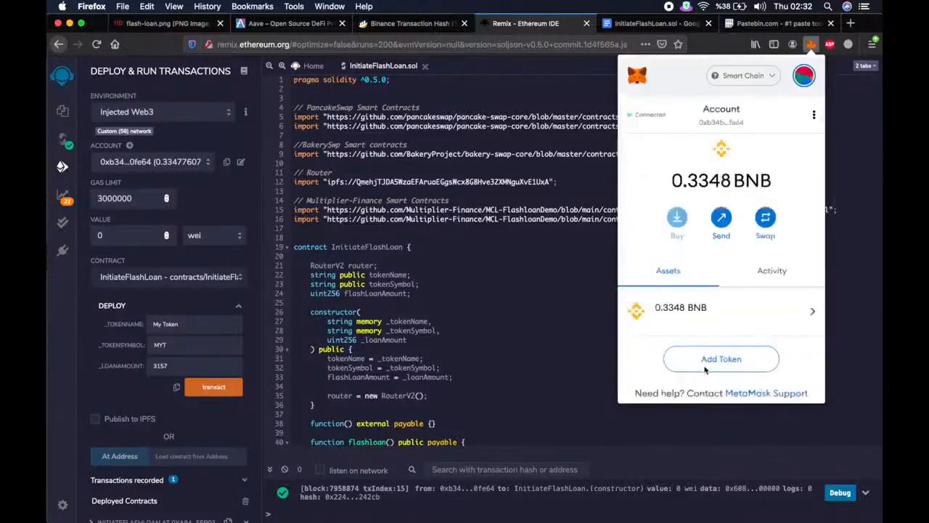
pyautogui.click(585, 293)
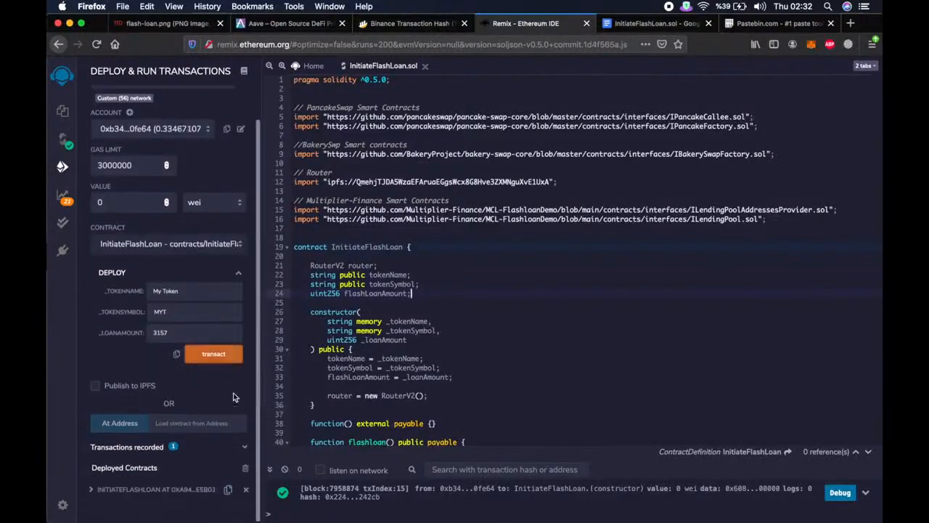
pyautogui.moveTo(90, 495)
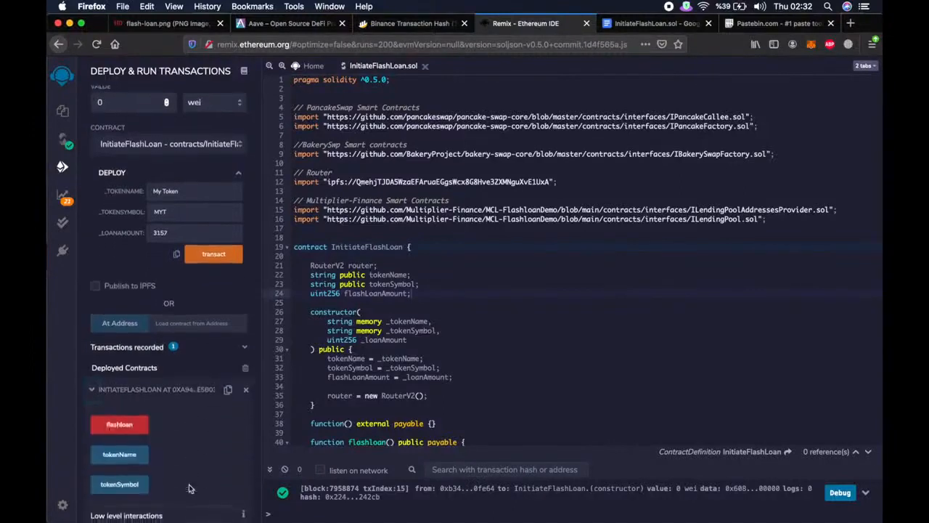
pyautogui.moveTo(204, 471)
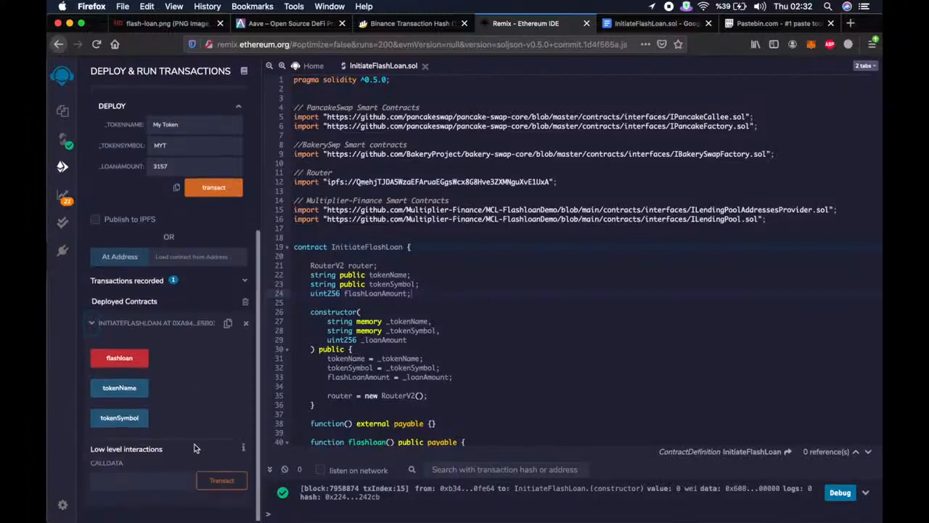
pyautogui.moveTo(120, 358)
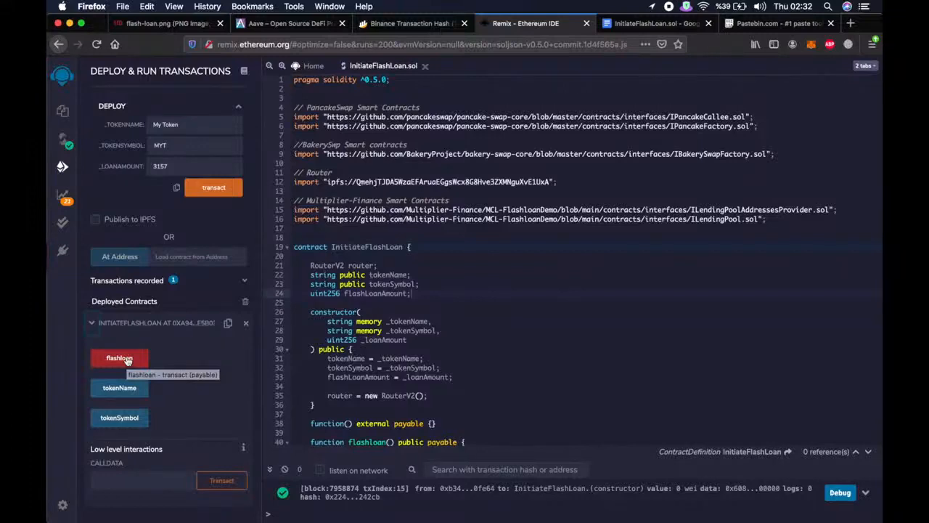
# Step: Call flashloan on the deployed InitiateFlashLoan contract and approve it in MetaMask
pyautogui.click(119, 357)
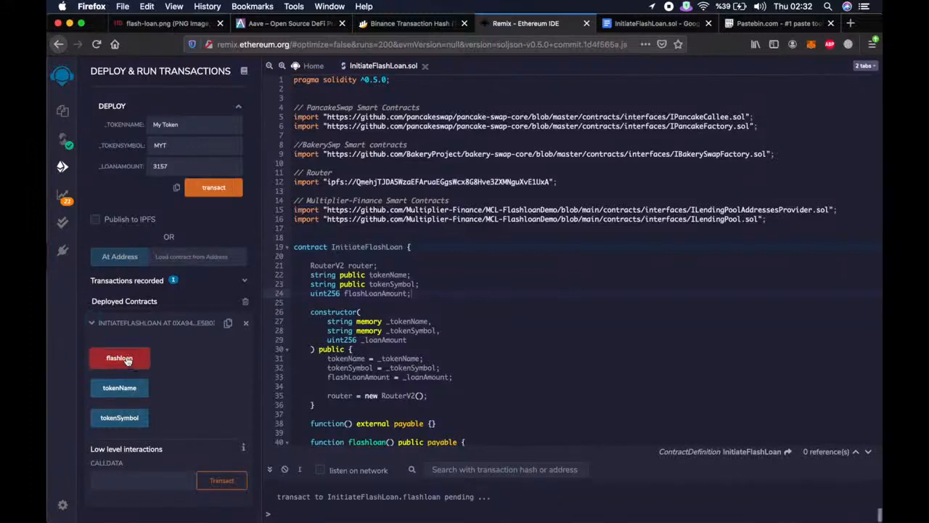
pyautogui.click(119, 357)
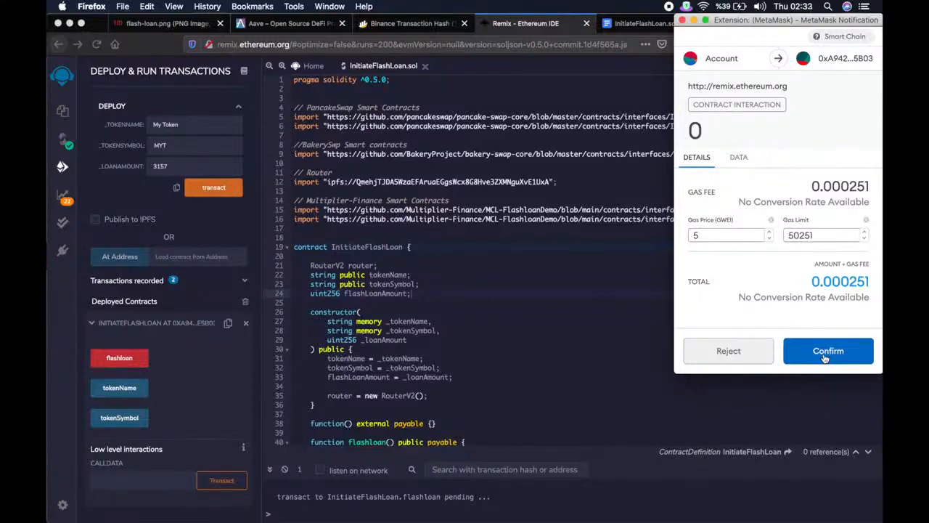
pyautogui.click(828, 351)
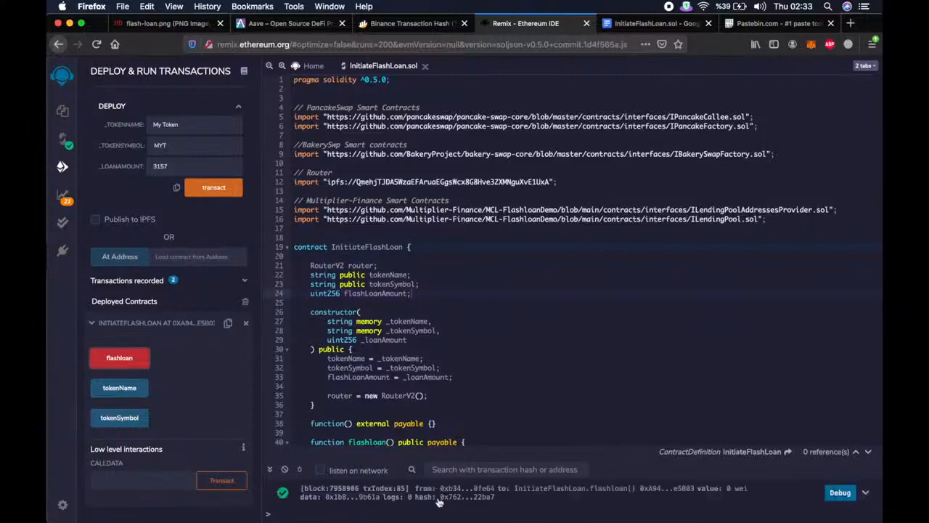
pyautogui.moveTo(506, 304)
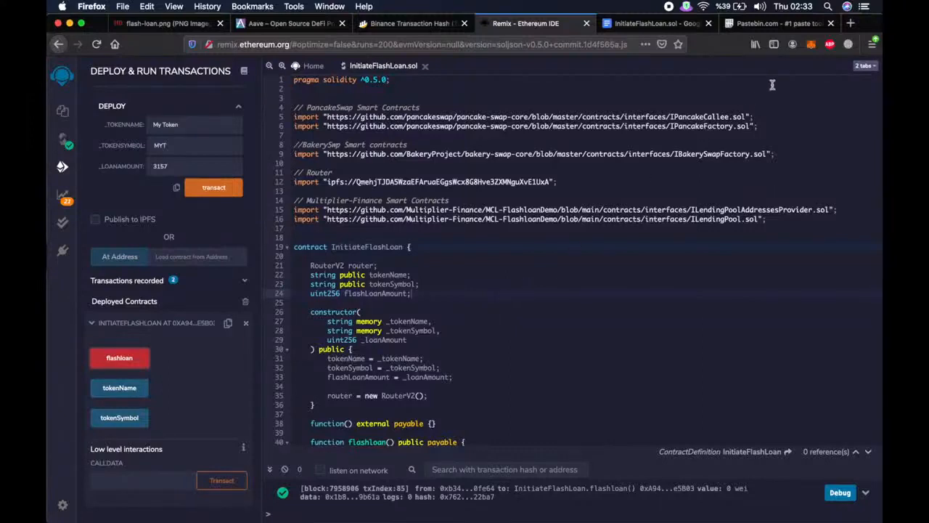
pyautogui.click(812, 44)
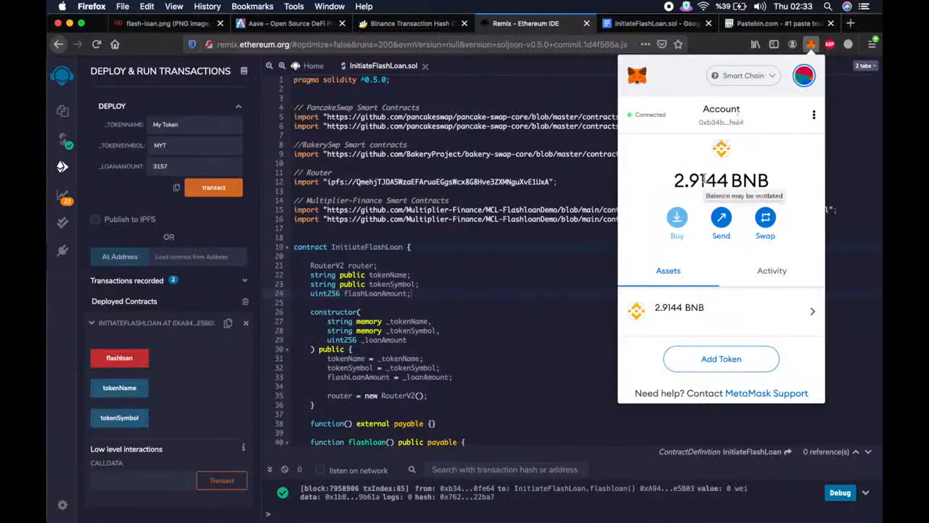
pyautogui.moveTo(721, 180)
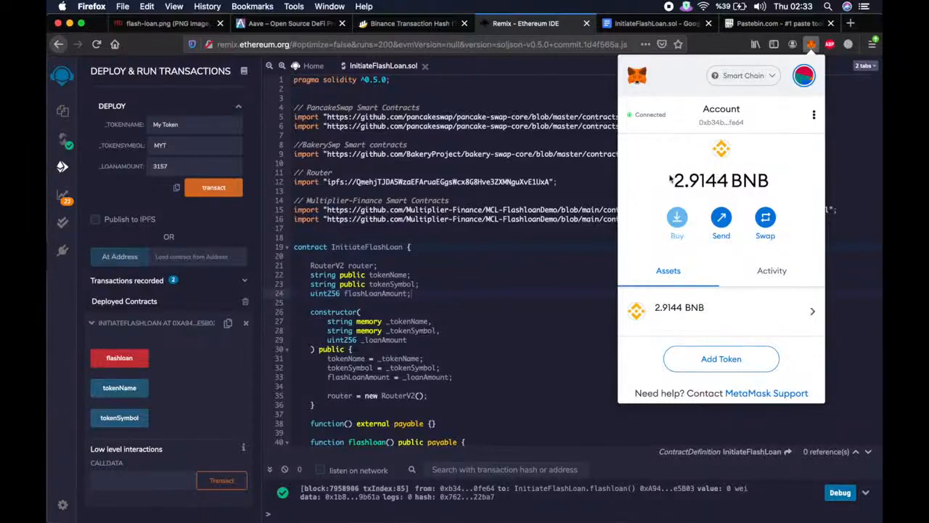
pyautogui.moveTo(679, 187)
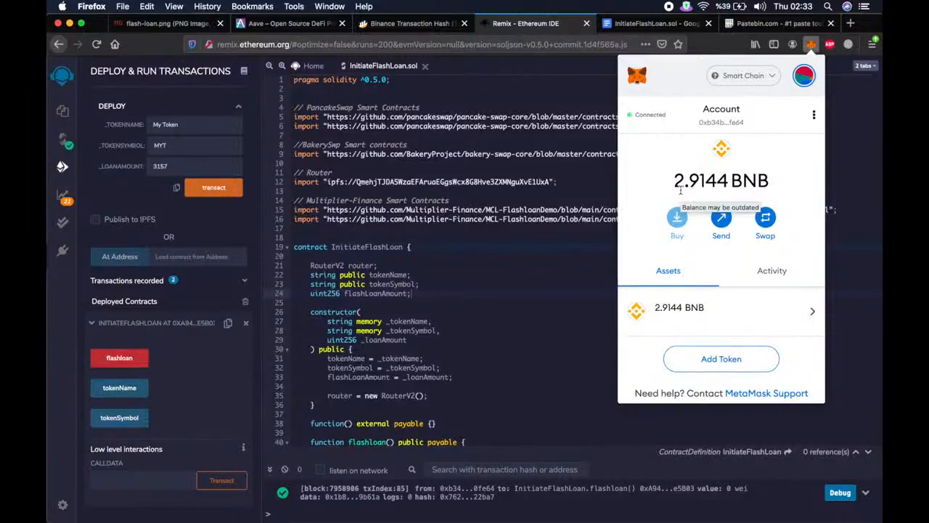
pyautogui.moveTo(363, 228)
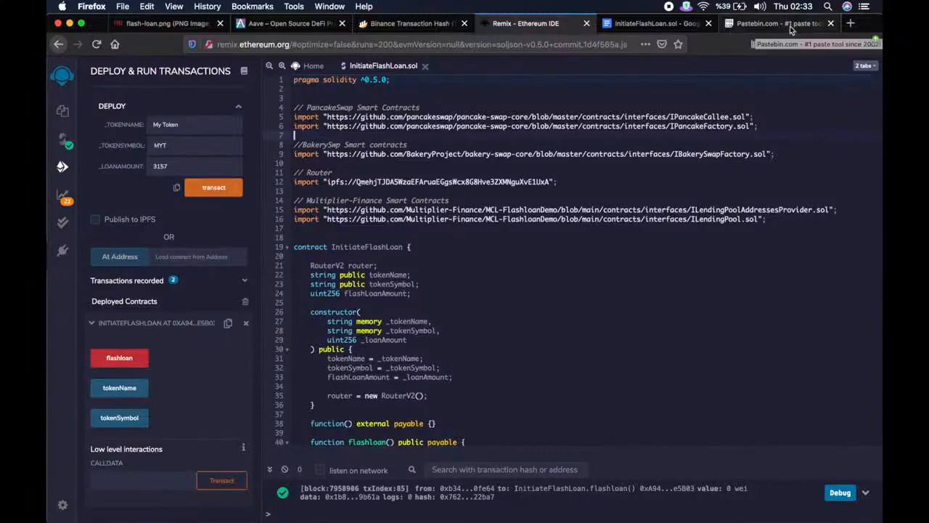
pyautogui.click(777, 23)
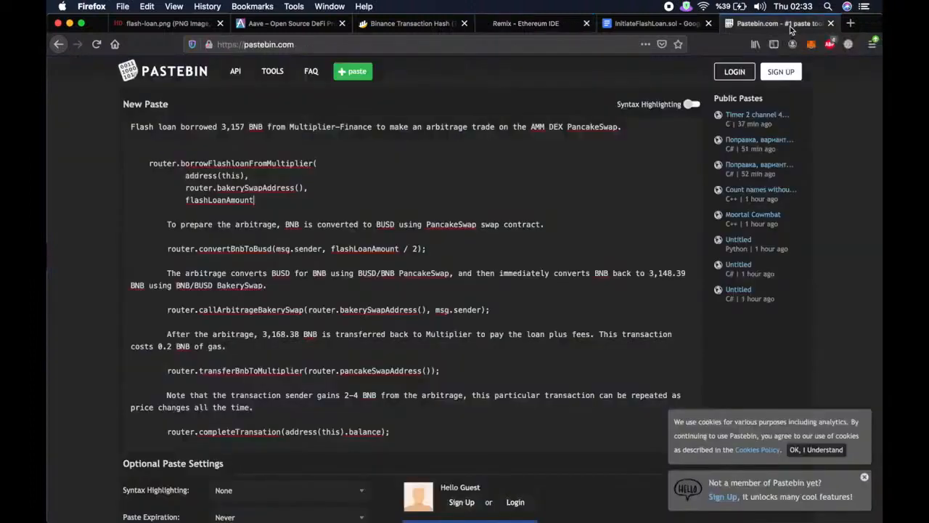
pyautogui.moveTo(198, 152)
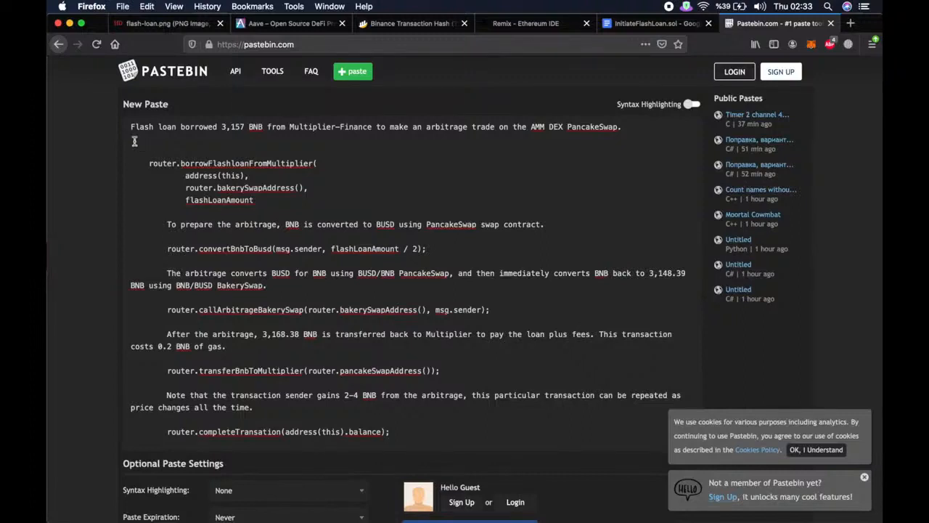
pyautogui.moveTo(375, 127); pyautogui.dragTo(470, 127)
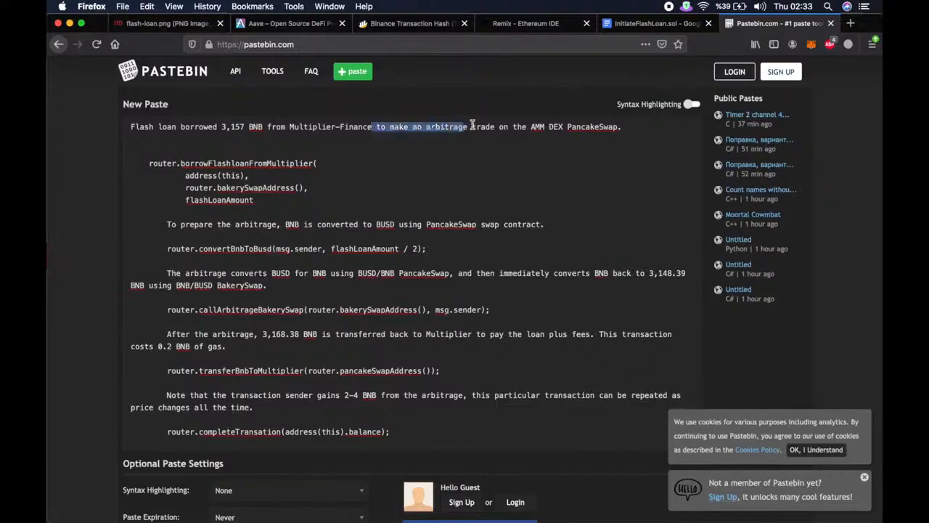
pyautogui.click(528, 127)
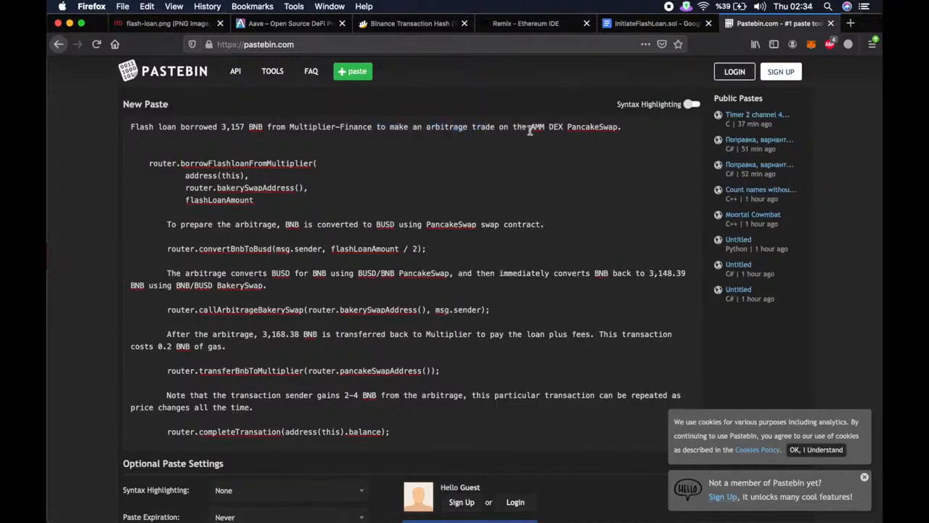
pyautogui.moveTo(407, 160)
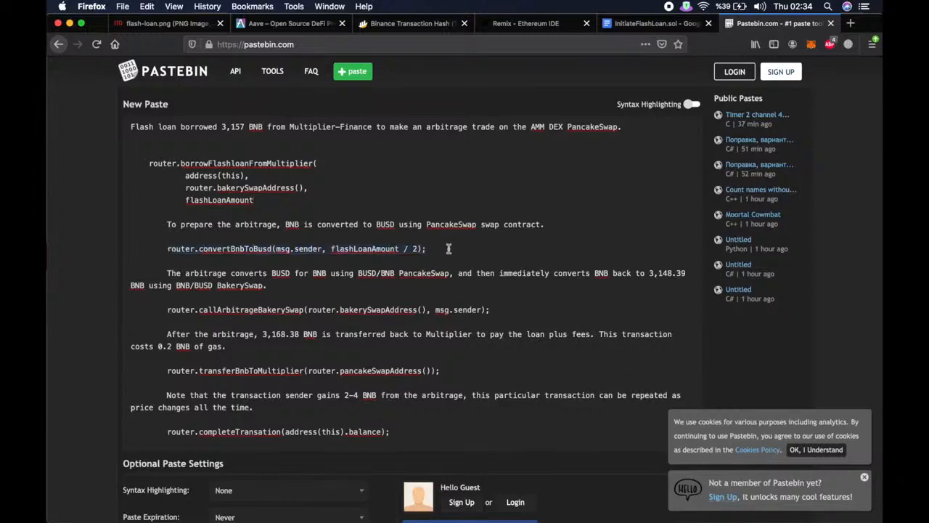
pyautogui.moveTo(206, 278)
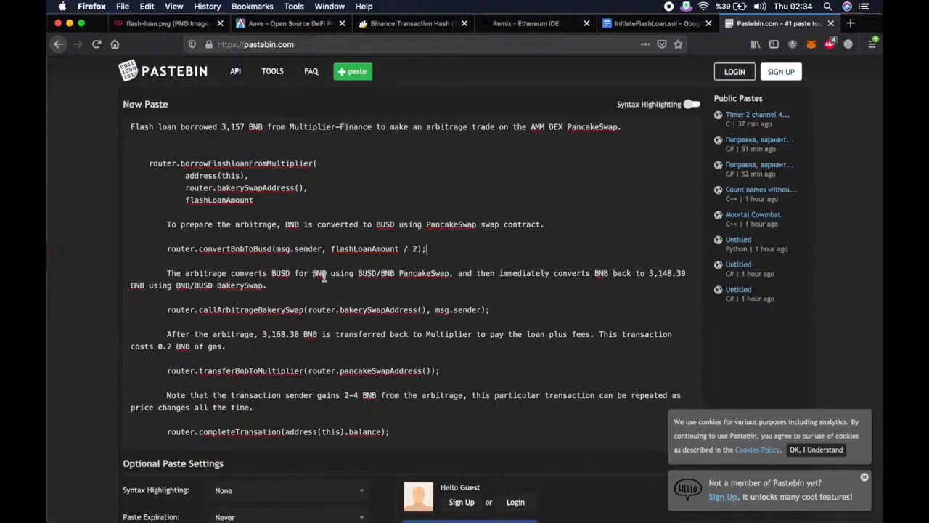
pyautogui.moveTo(372, 278)
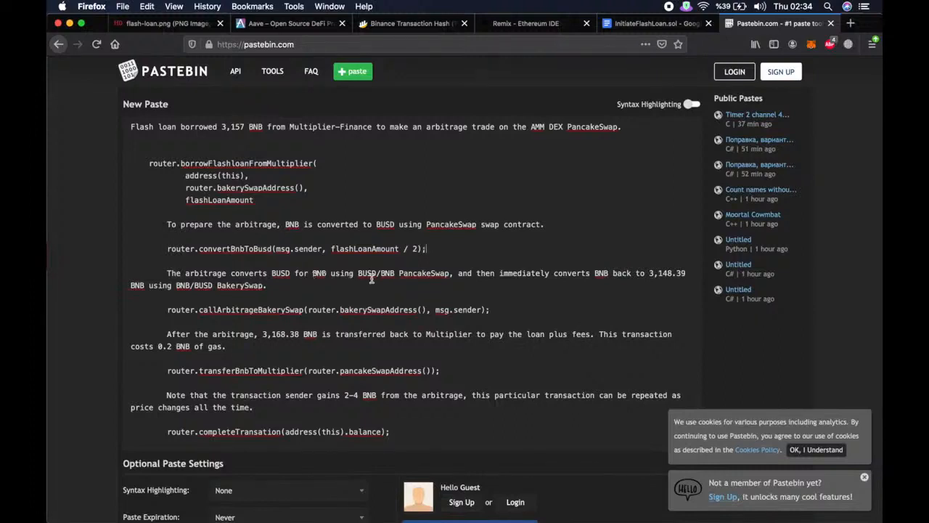
pyautogui.moveTo(432, 279)
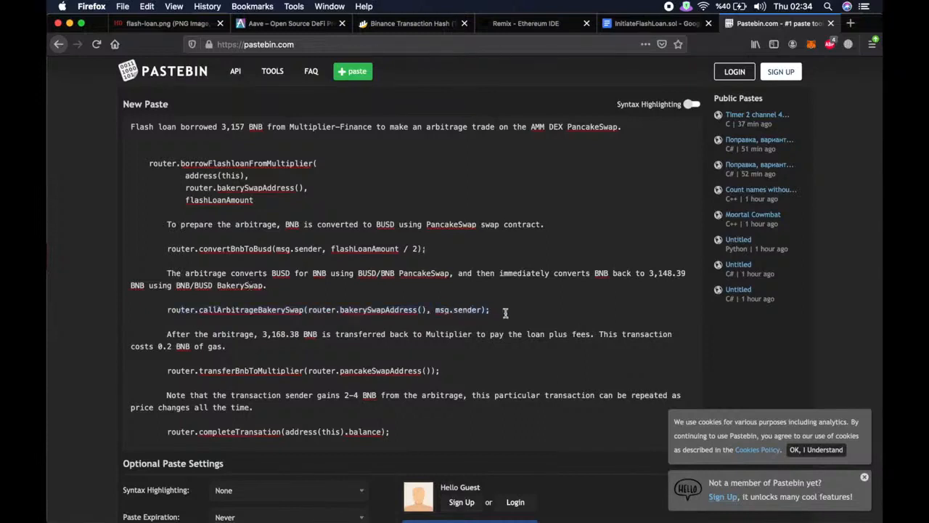
pyautogui.click(492, 310)
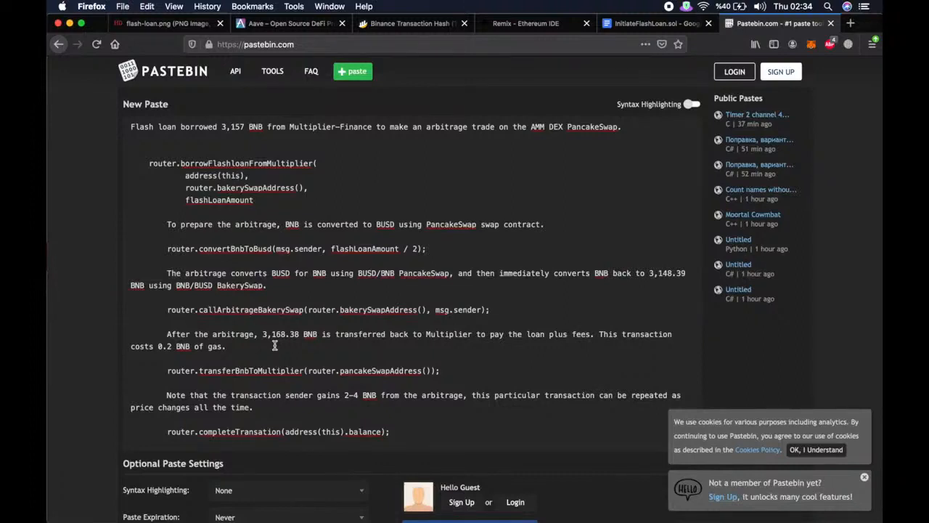
pyautogui.moveTo(335, 334); pyautogui.dragTo(225, 346)
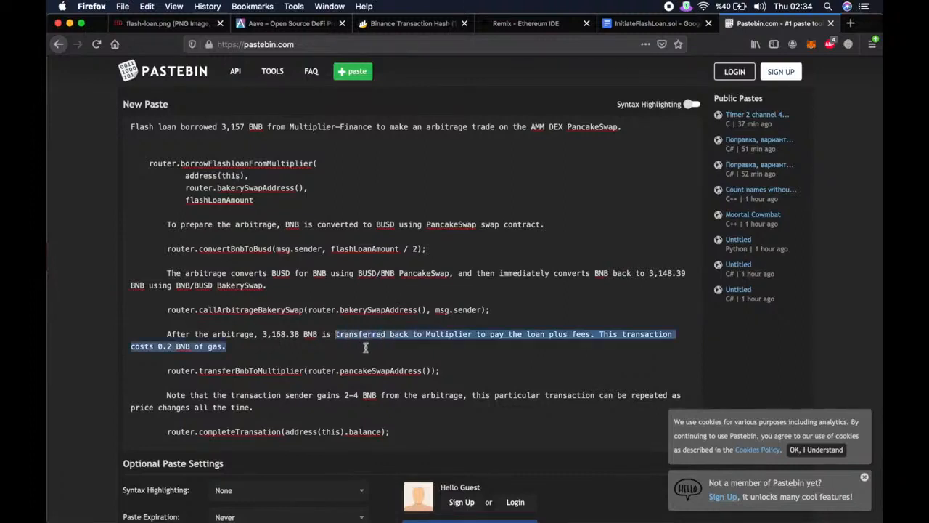
pyautogui.click(366, 347)
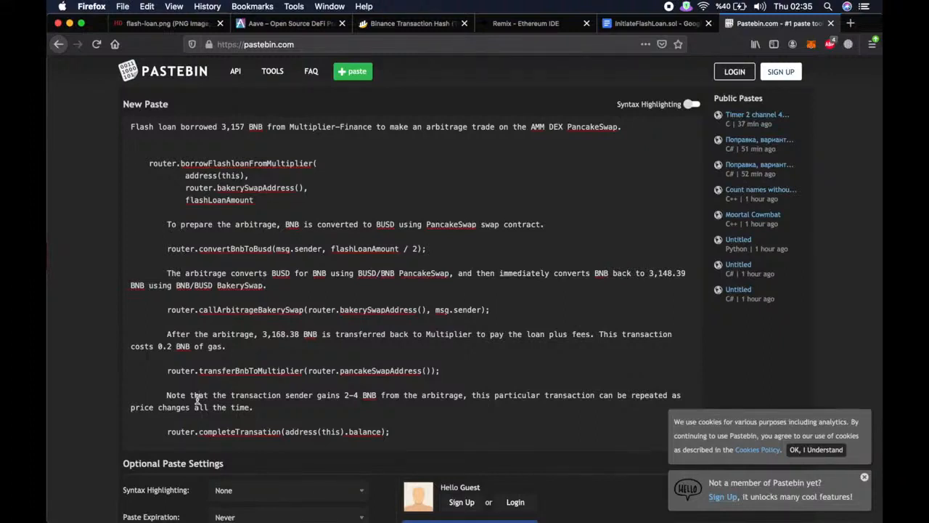
pyautogui.moveTo(344, 411)
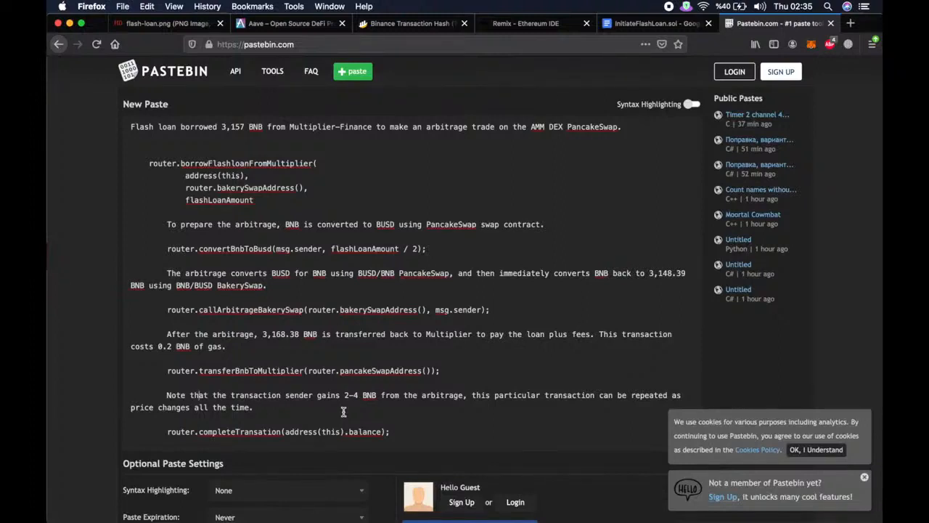
pyautogui.moveTo(347, 412)
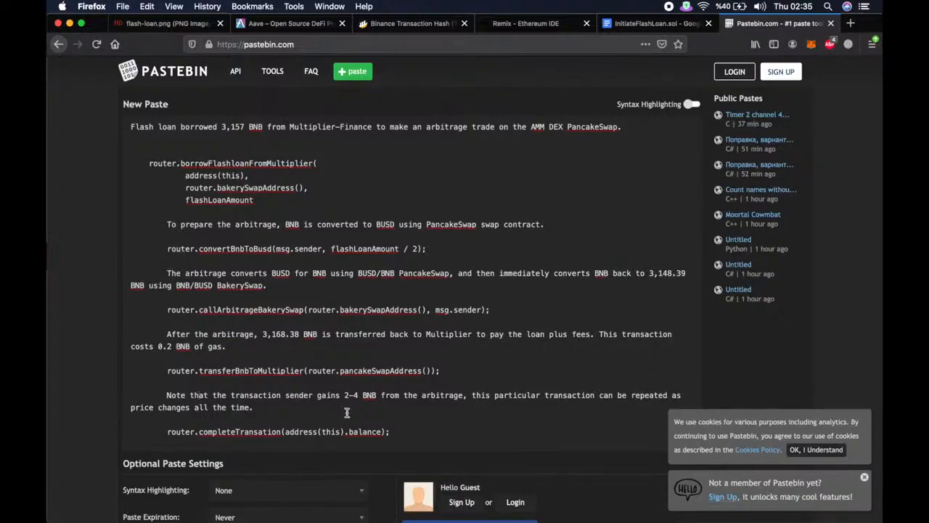
pyautogui.moveTo(570, 45)
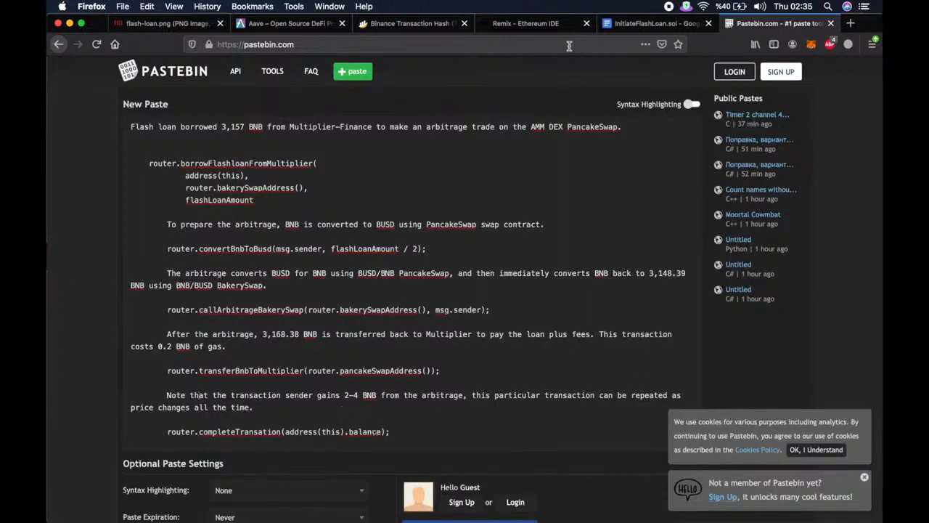
pyautogui.click(524, 23)
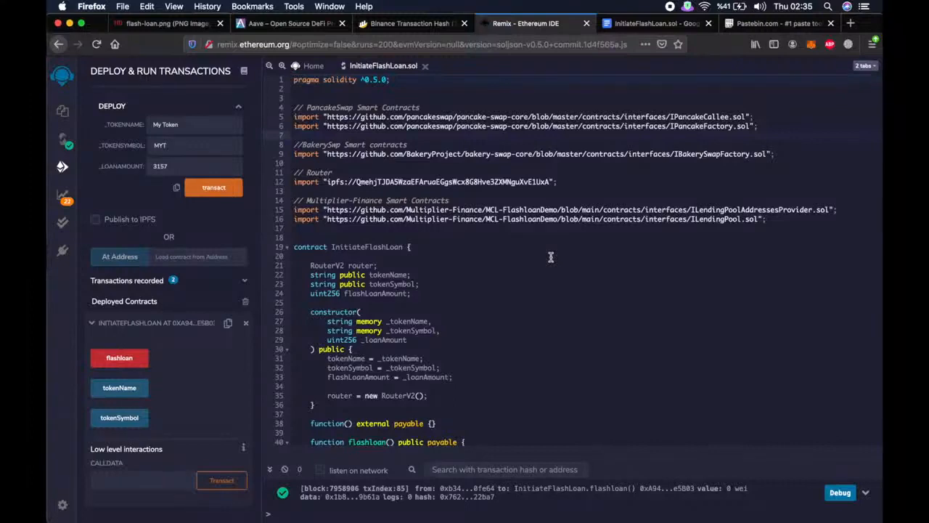
pyautogui.click(811, 44)
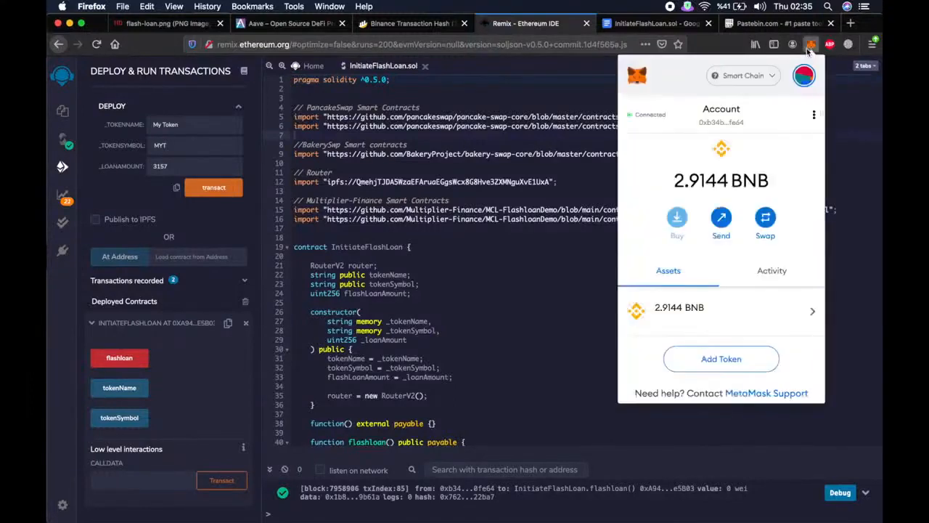
pyautogui.click(811, 44)
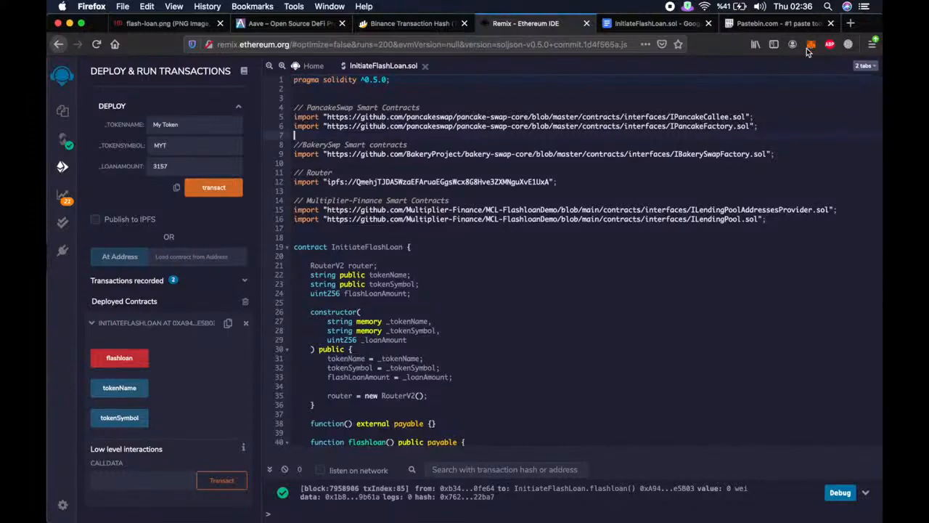
pyautogui.moveTo(749, 161)
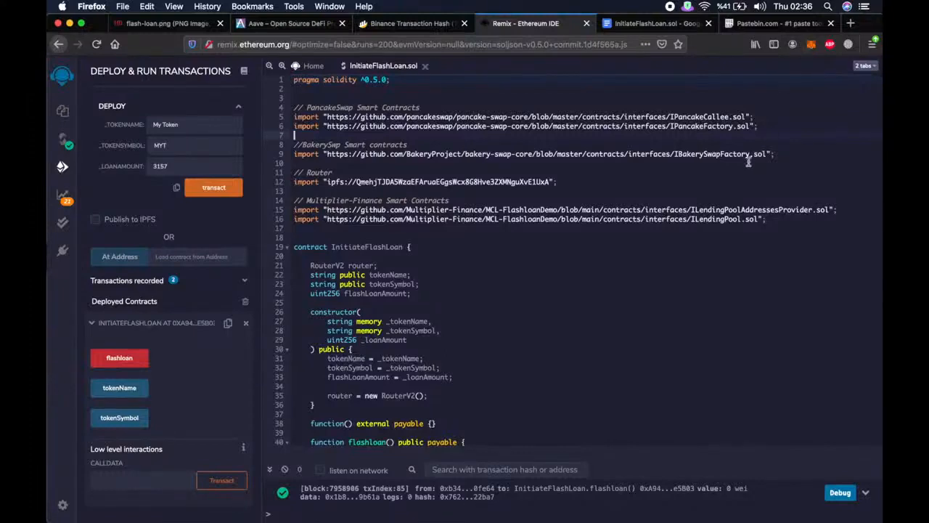